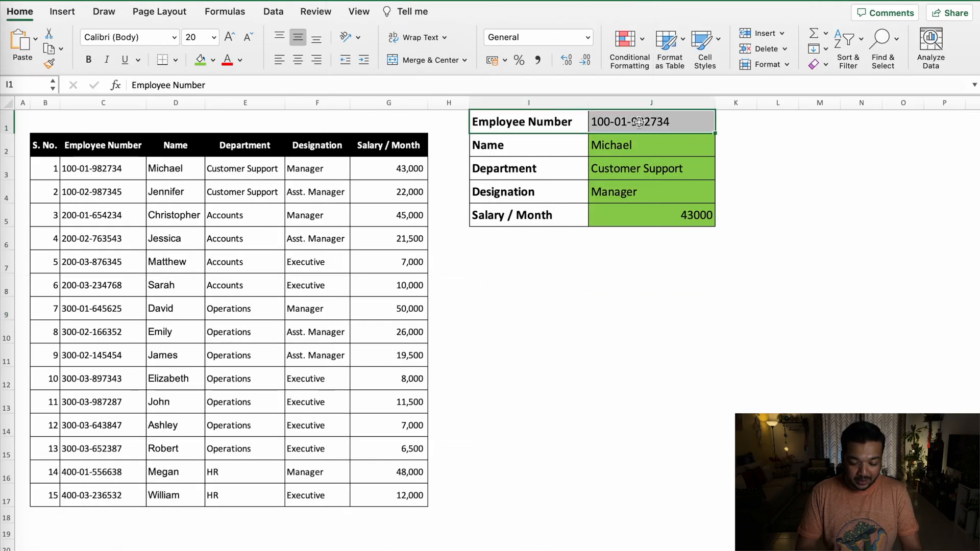
left_click(649, 145)
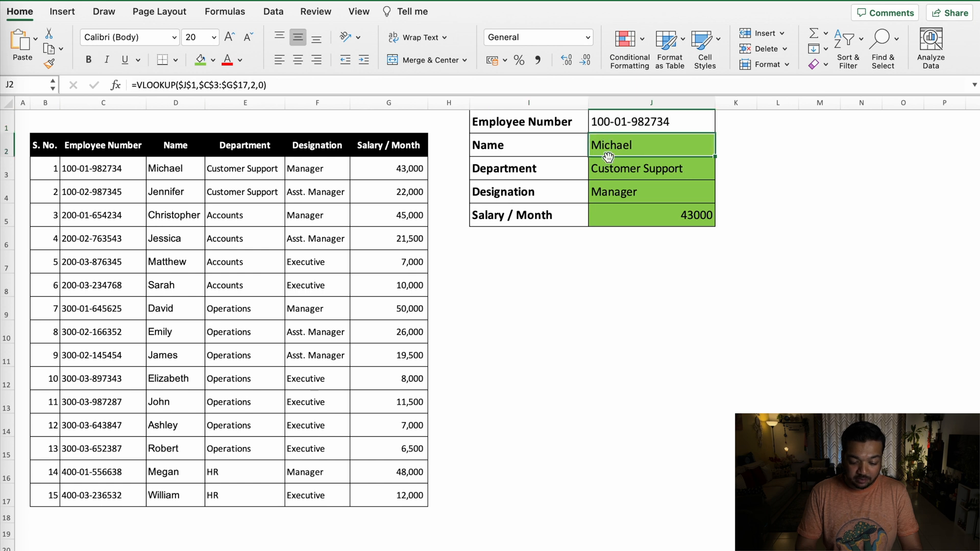
left_click(651, 214)
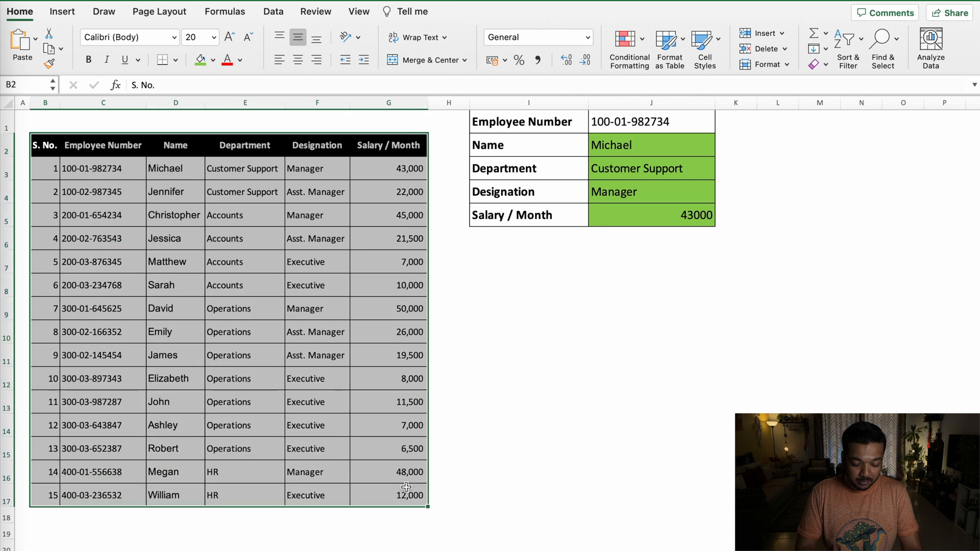
left_click(649, 120)
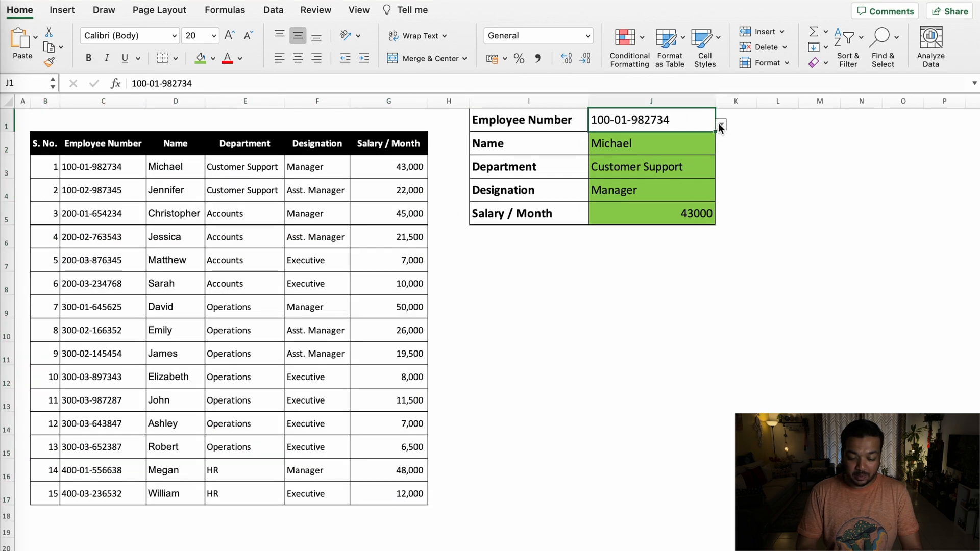
left_click(720, 123)
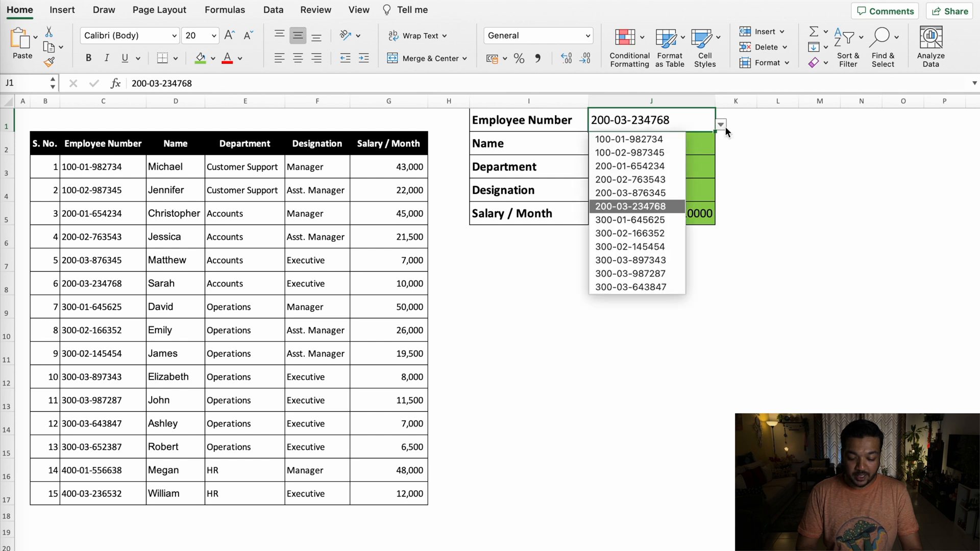
left_click(630, 273)
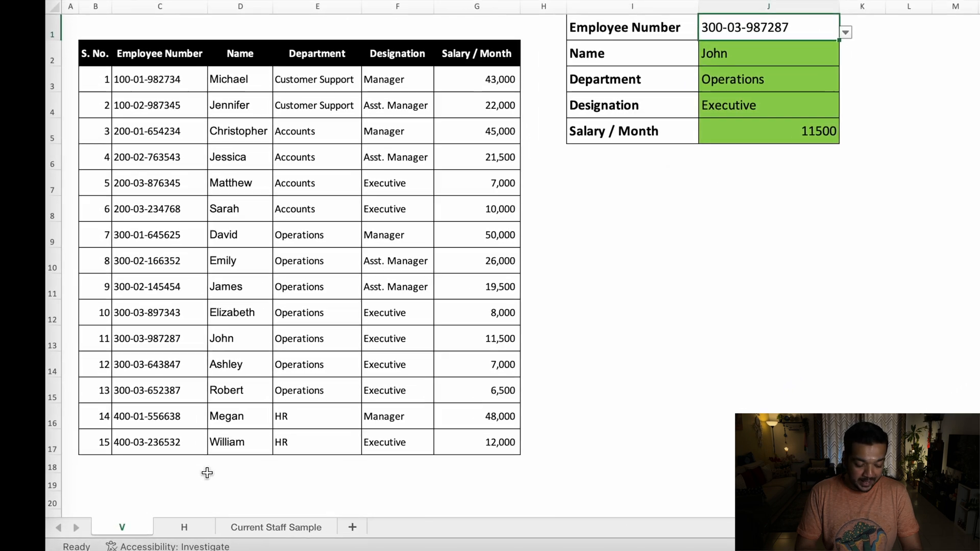
Switch to the H sheet and inspect D2's Name lookup returning #N/A
left_click(184, 527)
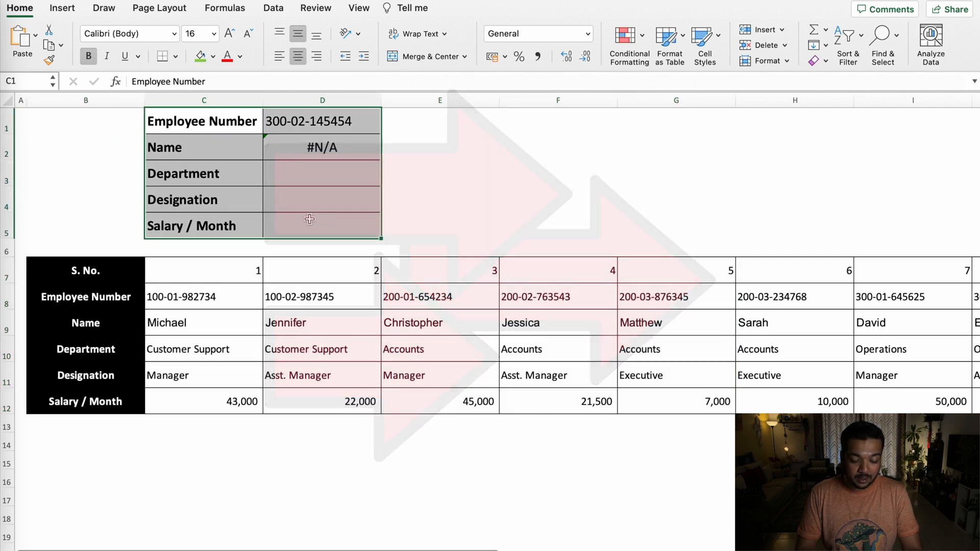
left_click(322, 147)
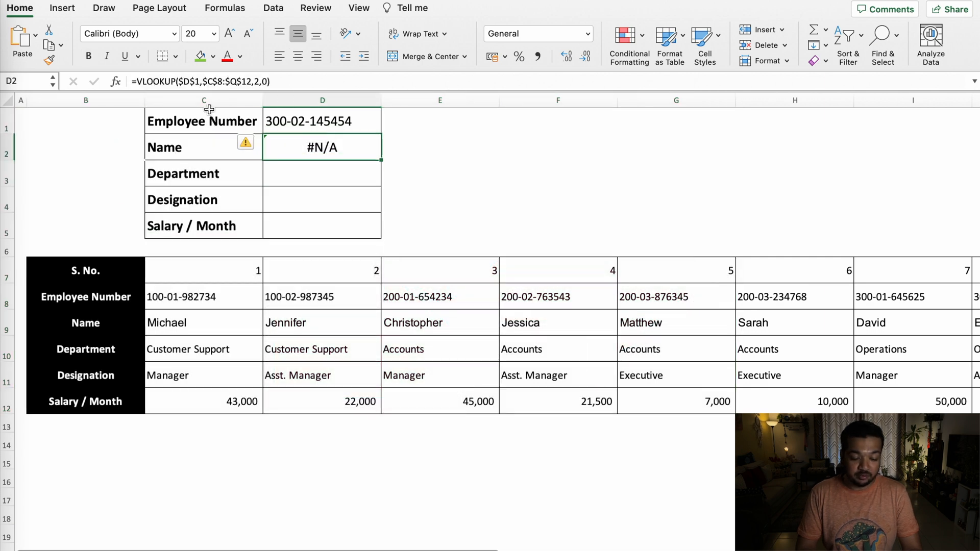
mouse_move(343, 154)
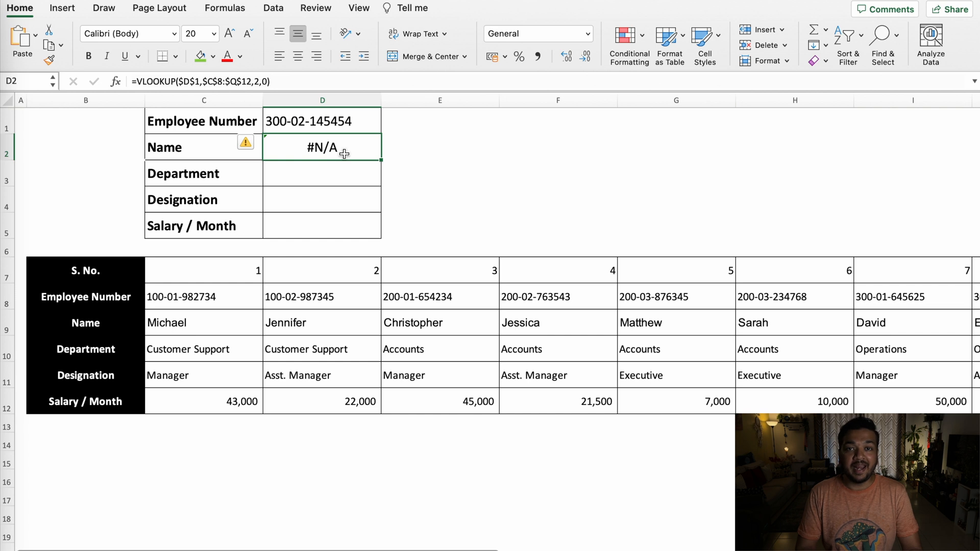
mouse_move(484, 160)
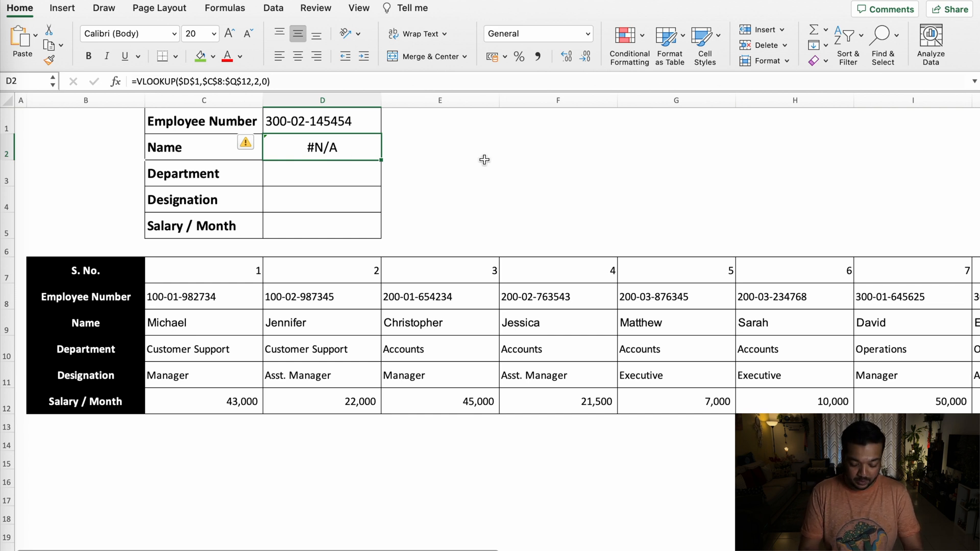
Begin D2's formula as =HLOOKUP($D$1, with table range C8:Q12
type("=")
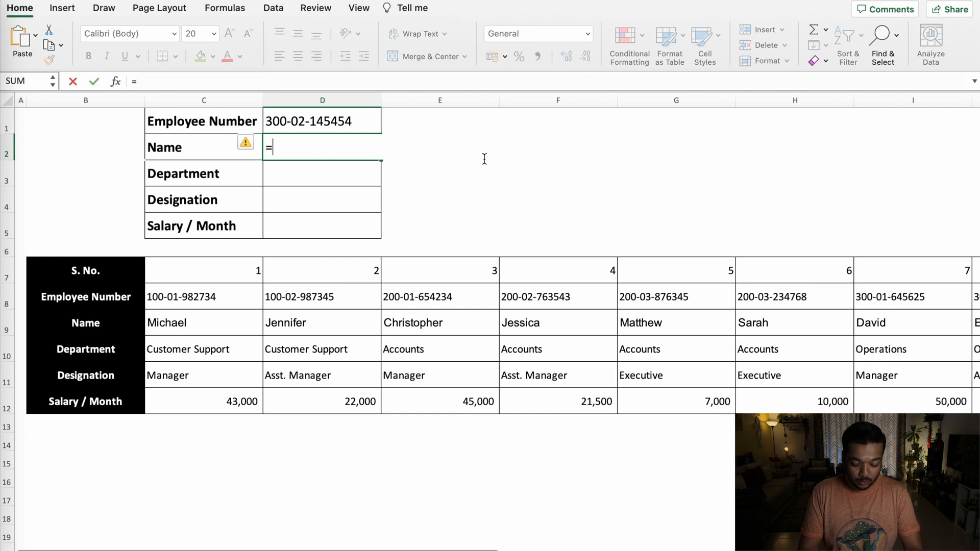
type("HLOOKUP(")
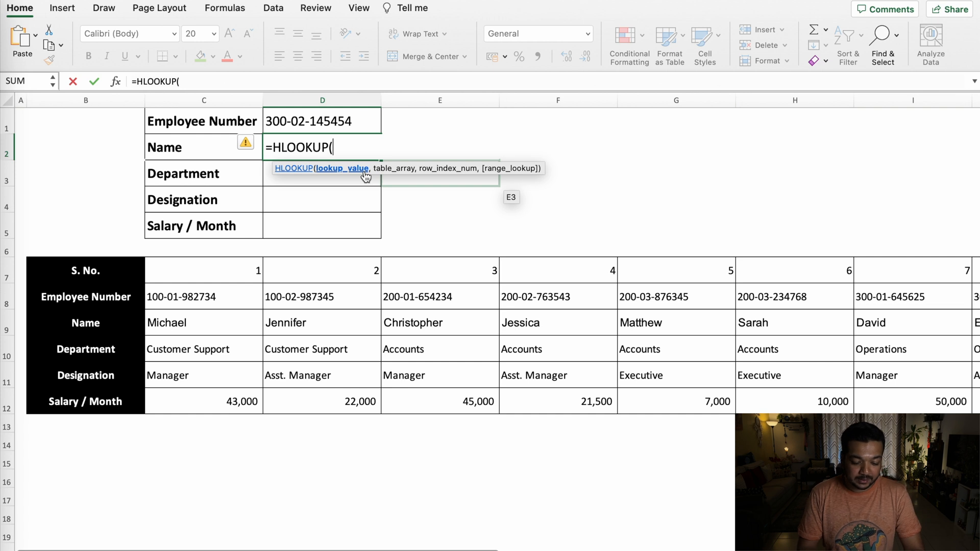
left_click(322, 121)
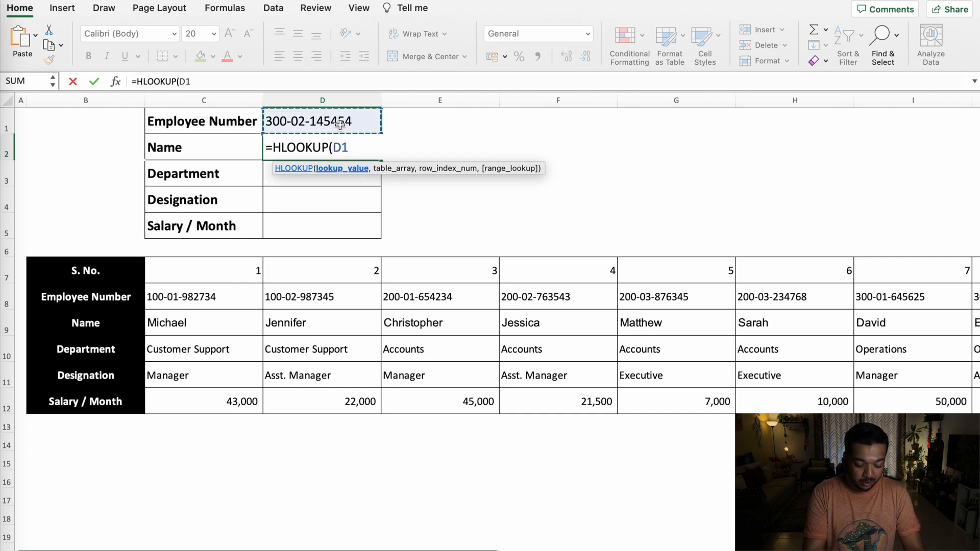
key("f4")
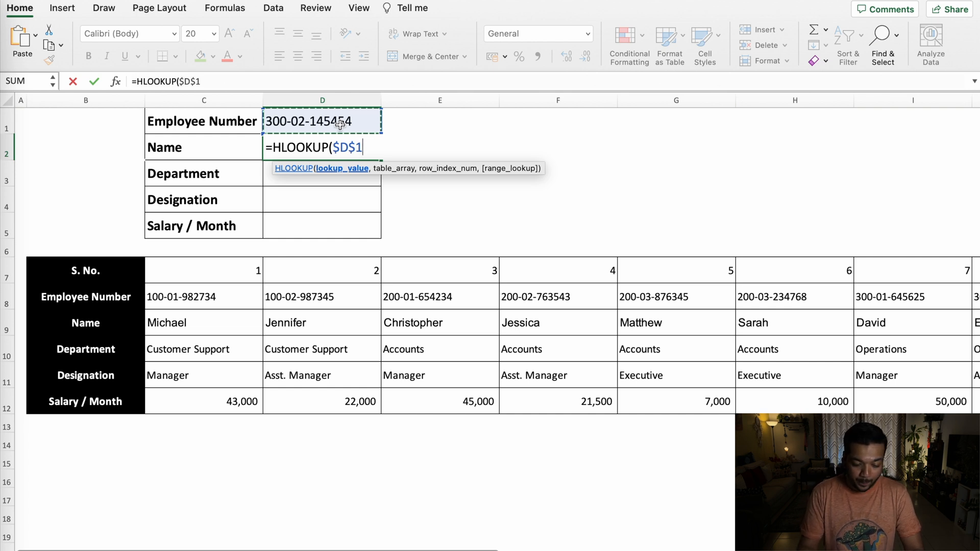
type(",")
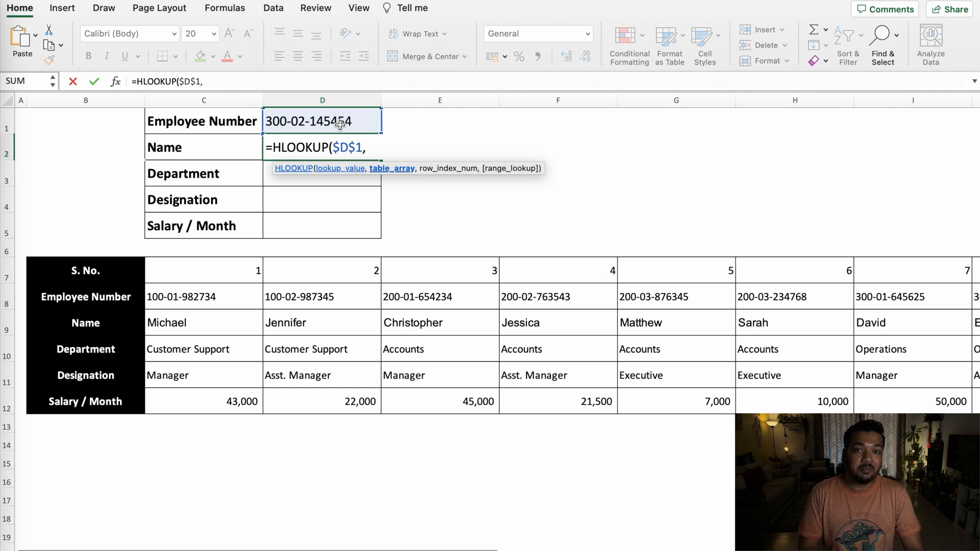
left_click(203, 270)
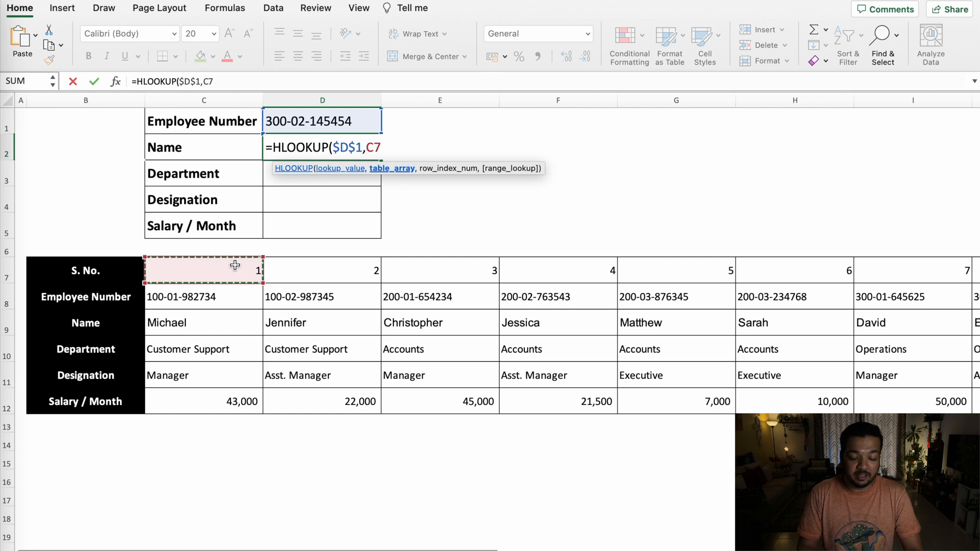
left_click(203, 296)
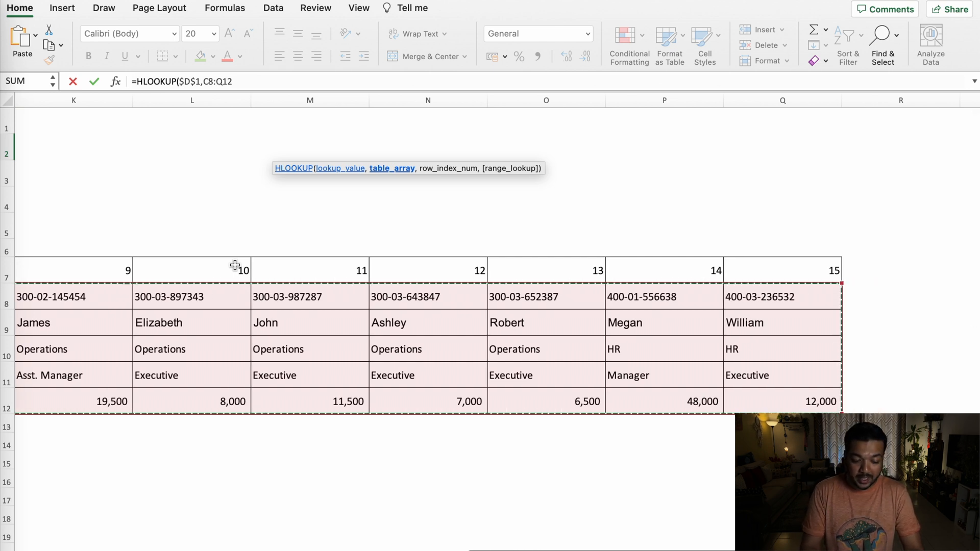
Complete D2 as =HLOOKUP($D$1,C8:Q12,2,0) so it shows James
type(",")
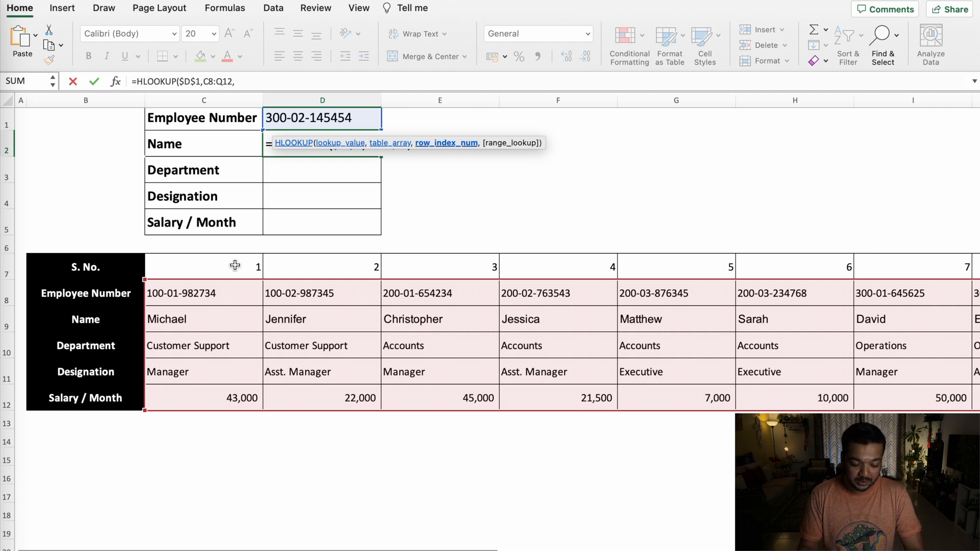
mouse_move(223, 134)
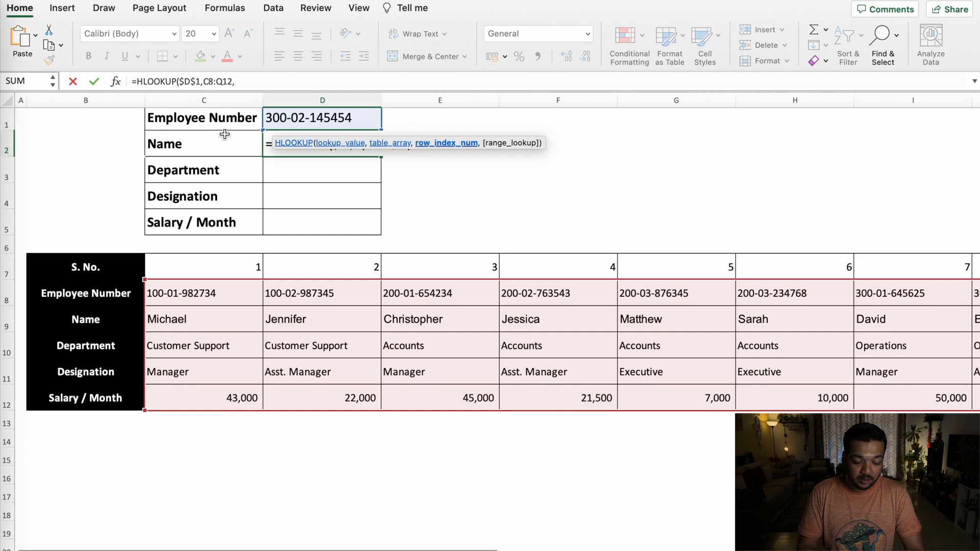
mouse_move(274, 123)
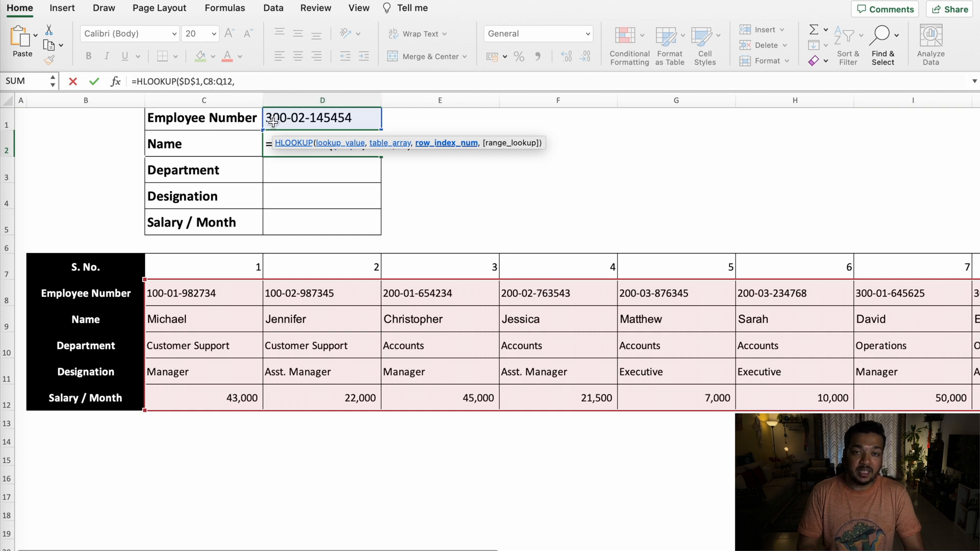
mouse_move(276, 362)
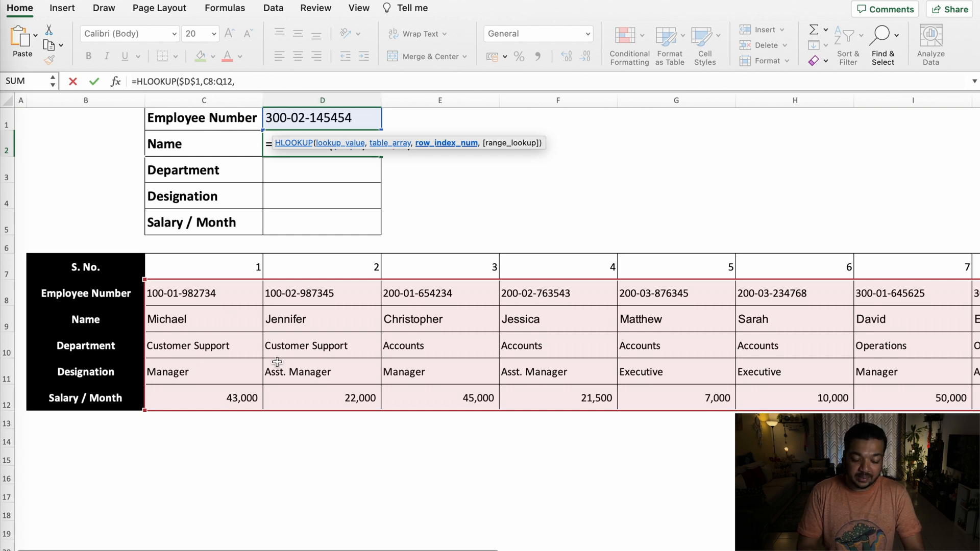
mouse_move(158, 309)
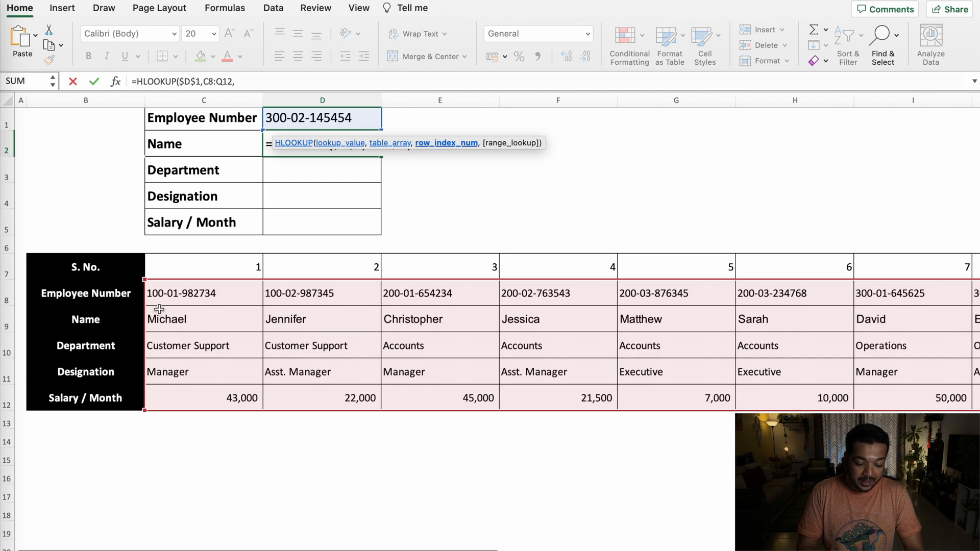
mouse_move(143, 295)
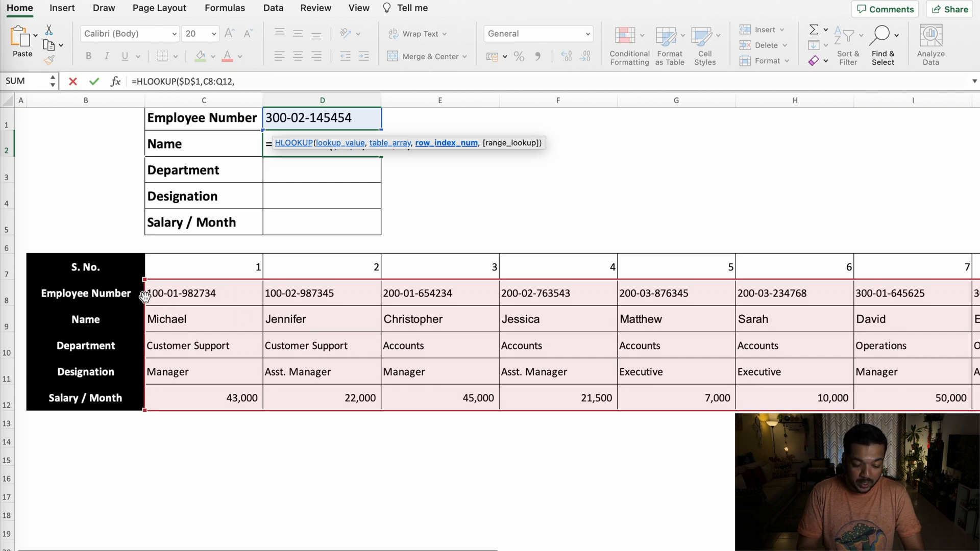
mouse_move(211, 320)
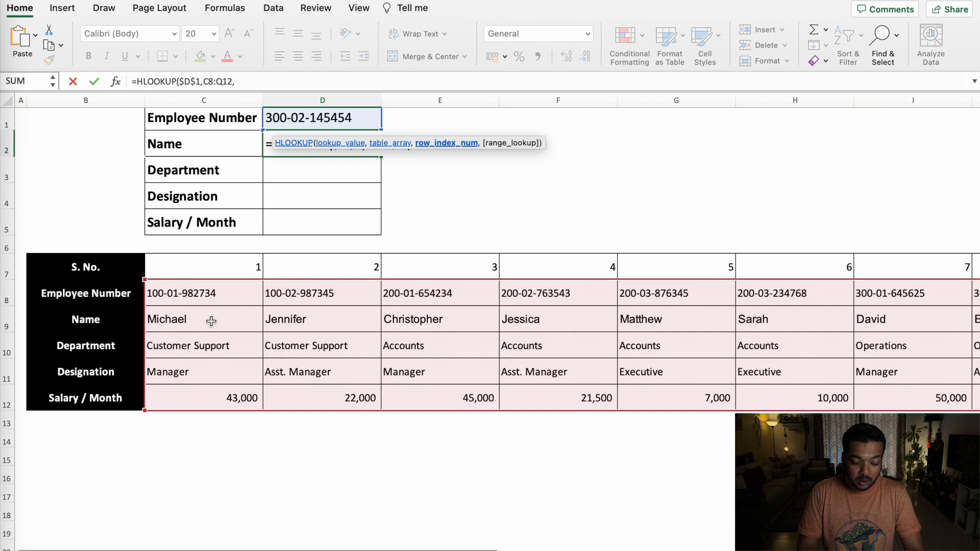
mouse_move(314, 315)
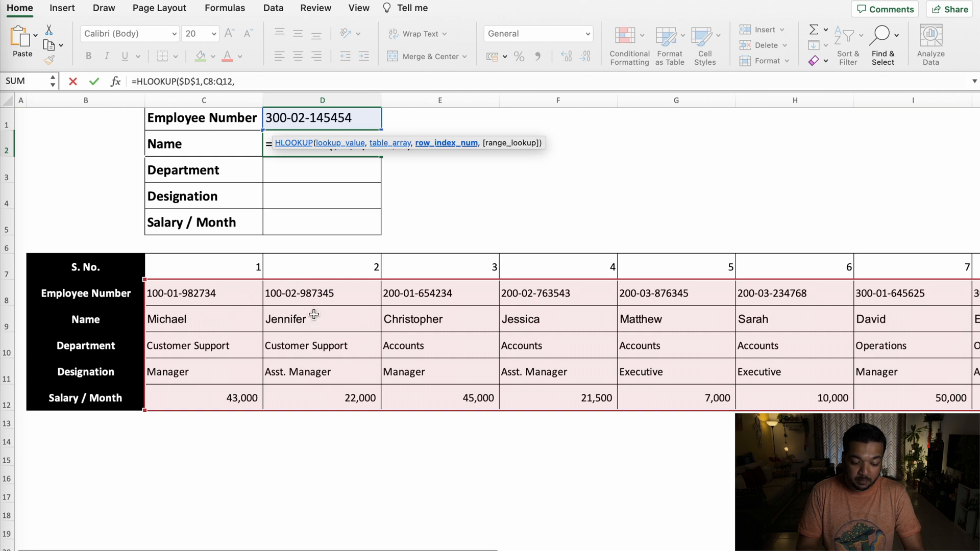
mouse_move(379, 133)
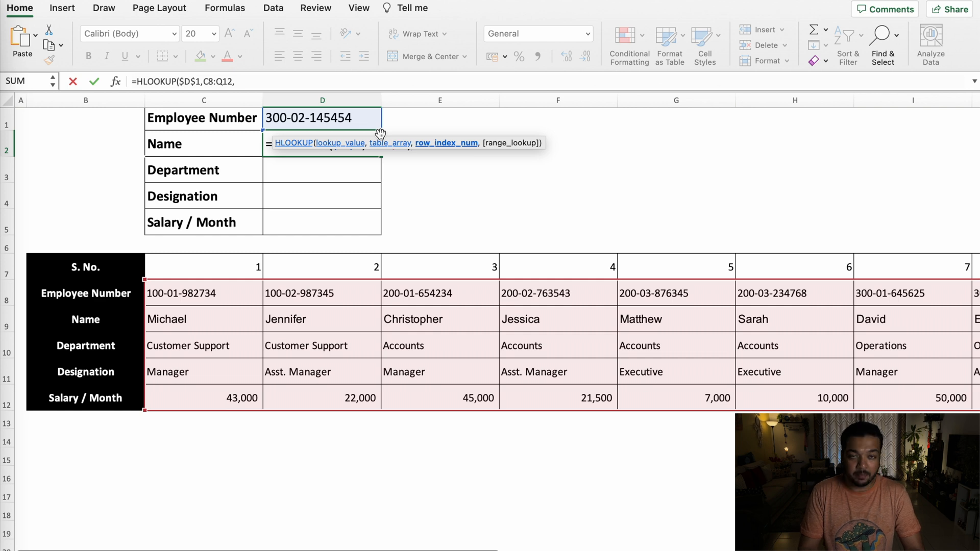
type("2")
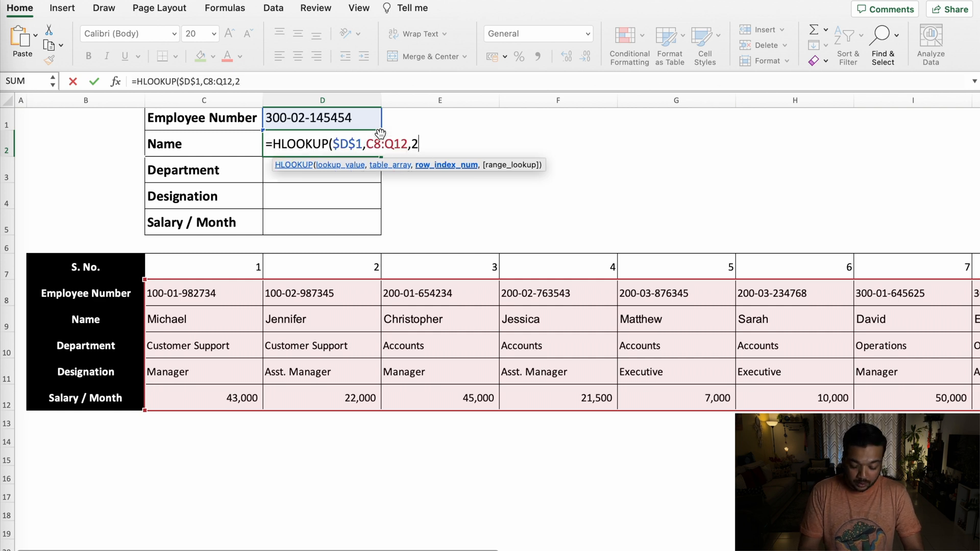
type(",")
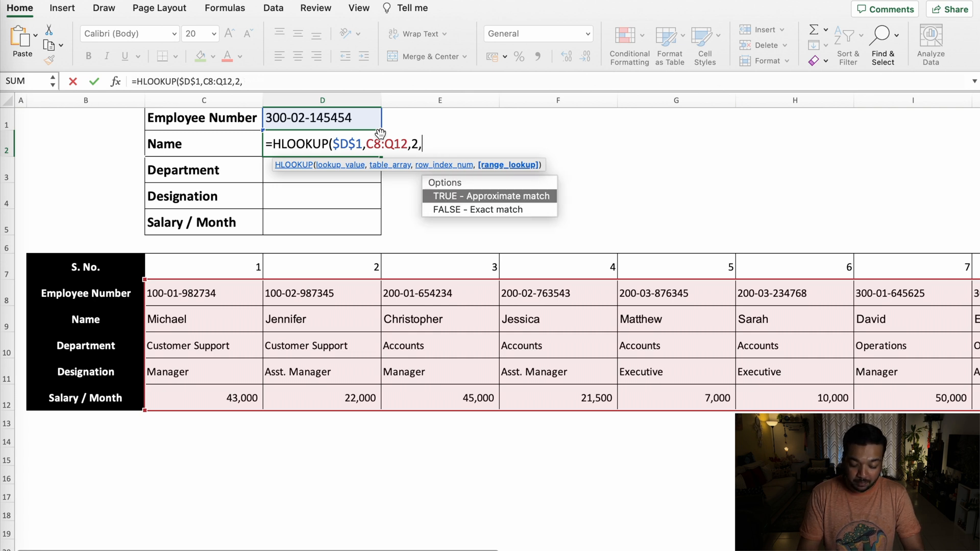
type("0")
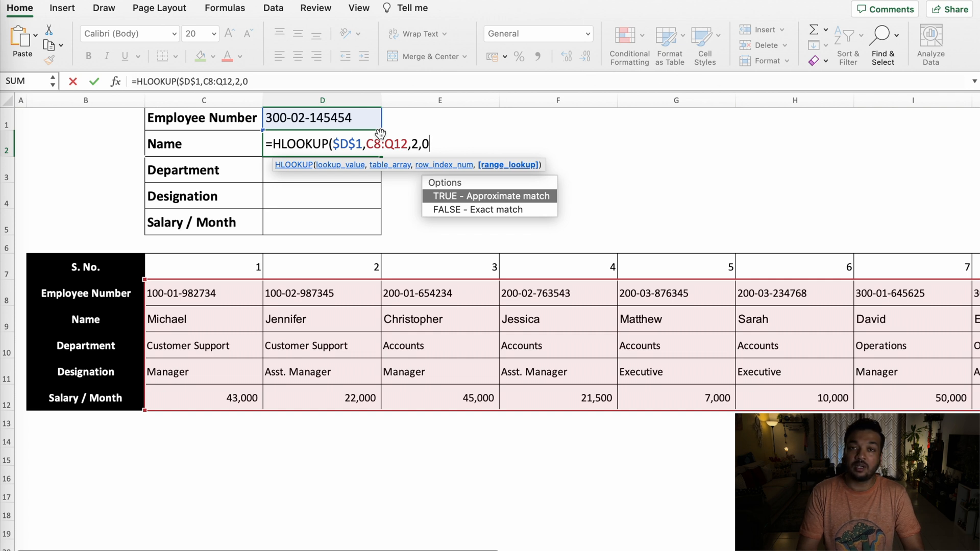
type(")")
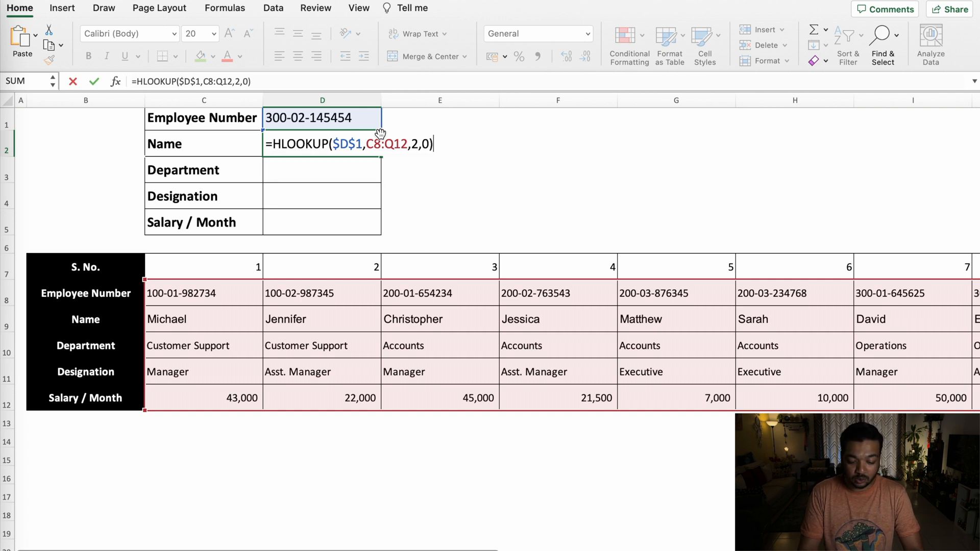
key("Return")
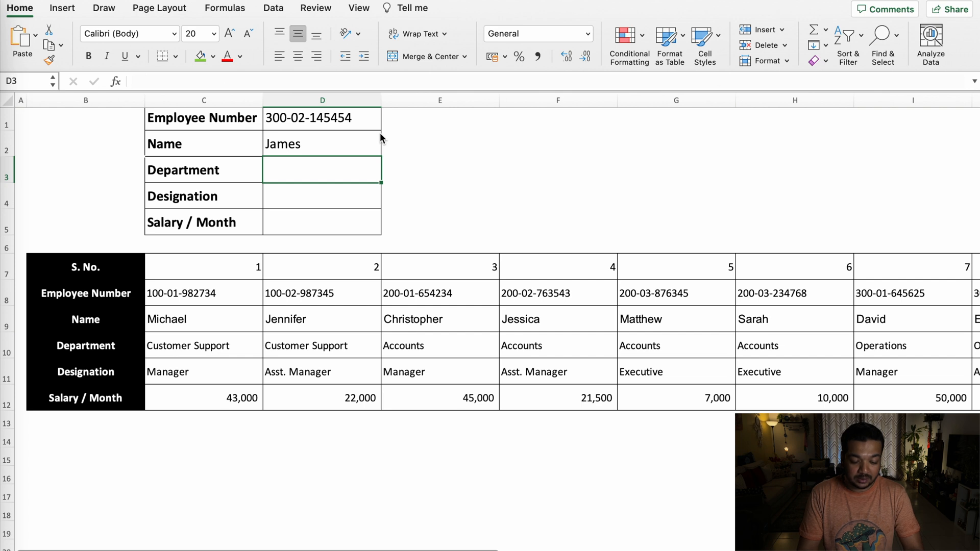
left_click(322, 121)
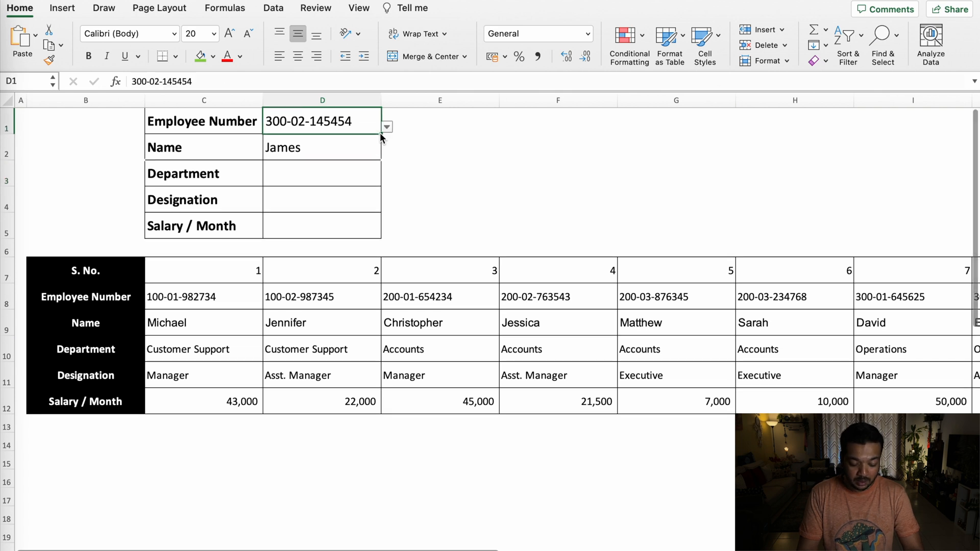
mouse_move(390, 133)
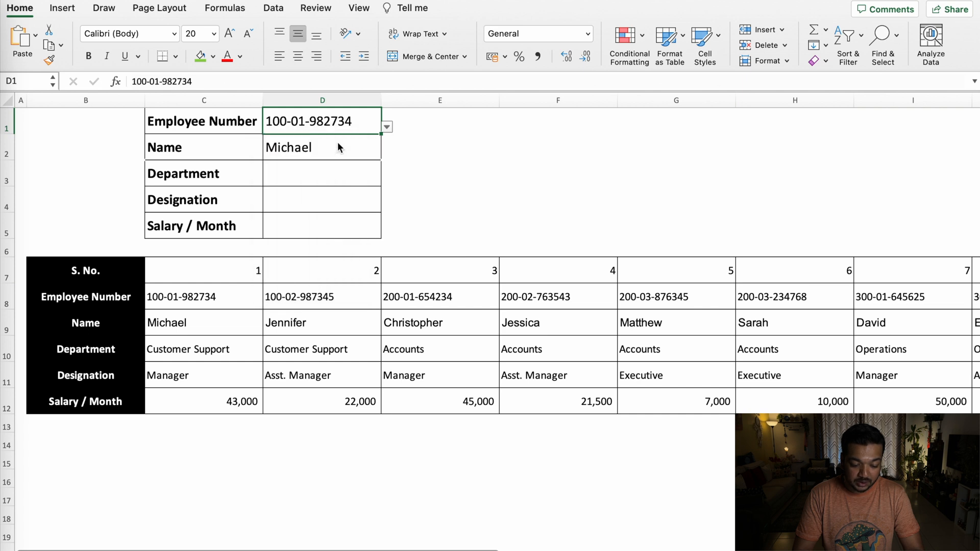
mouse_move(290, 152)
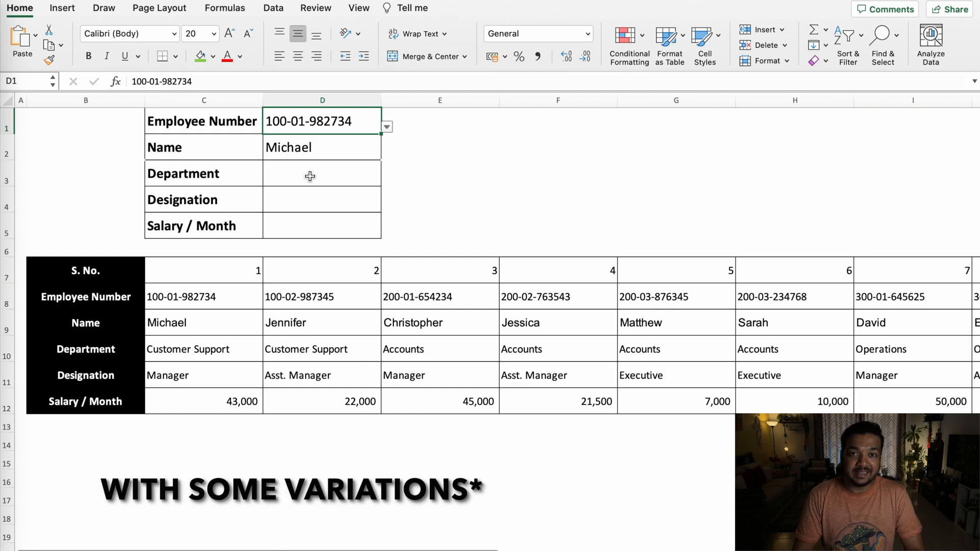
type("=")
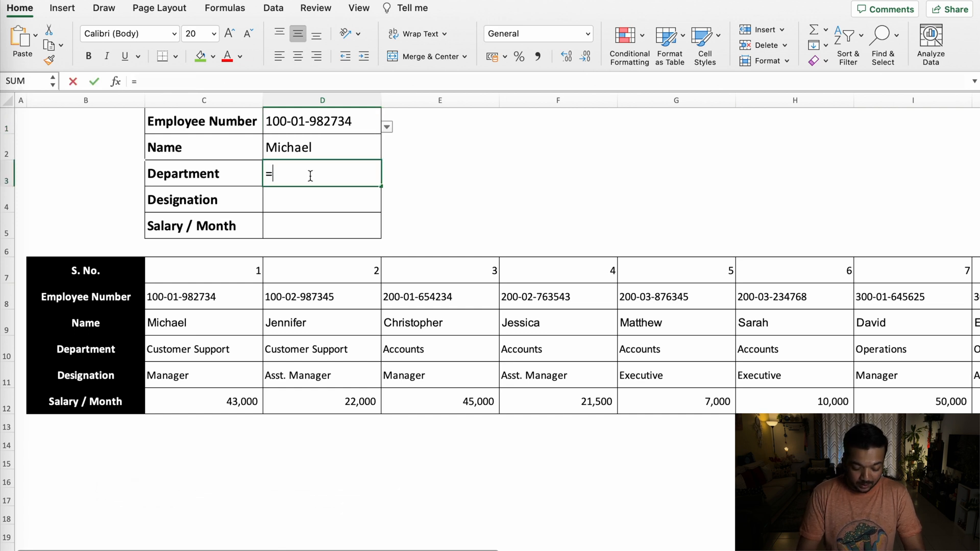
Enter =HLOOKUP($D$1,C8:Q12,3,0) in D3, returning Customer Support
type("h")
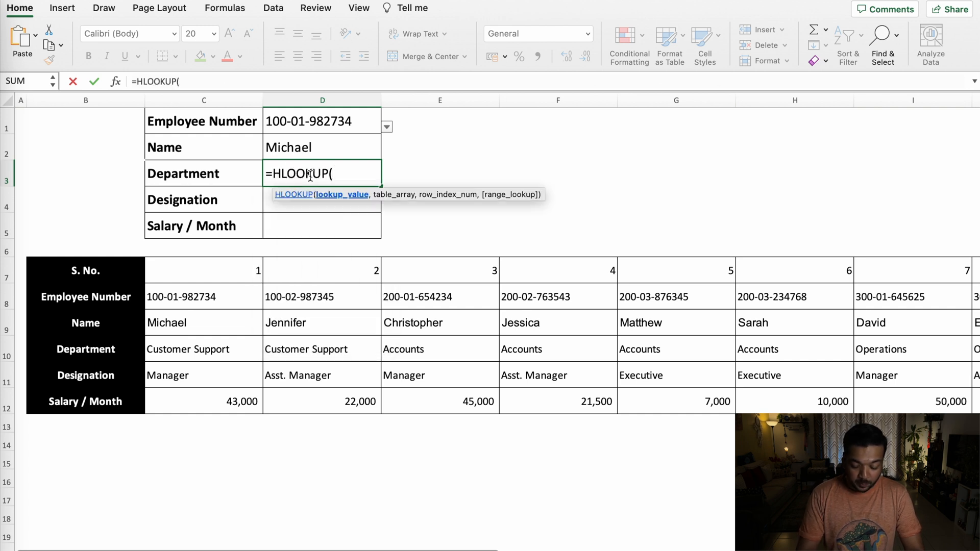
left_click(322, 120)
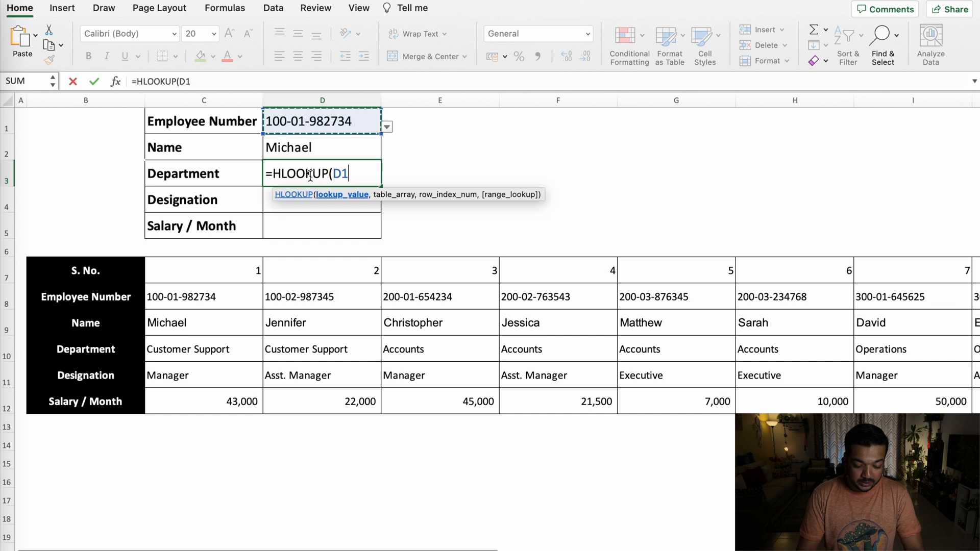
key("F4")
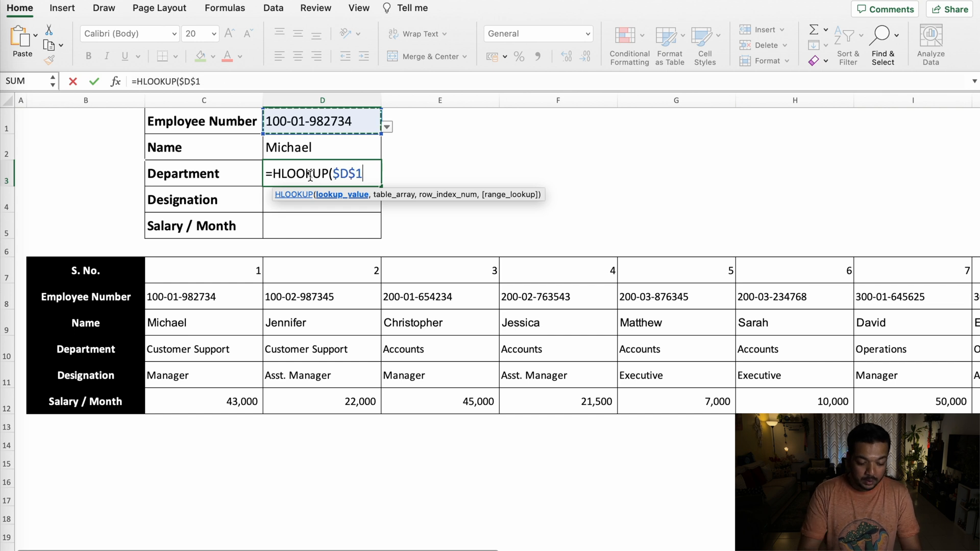
type(",C8:Q12,")
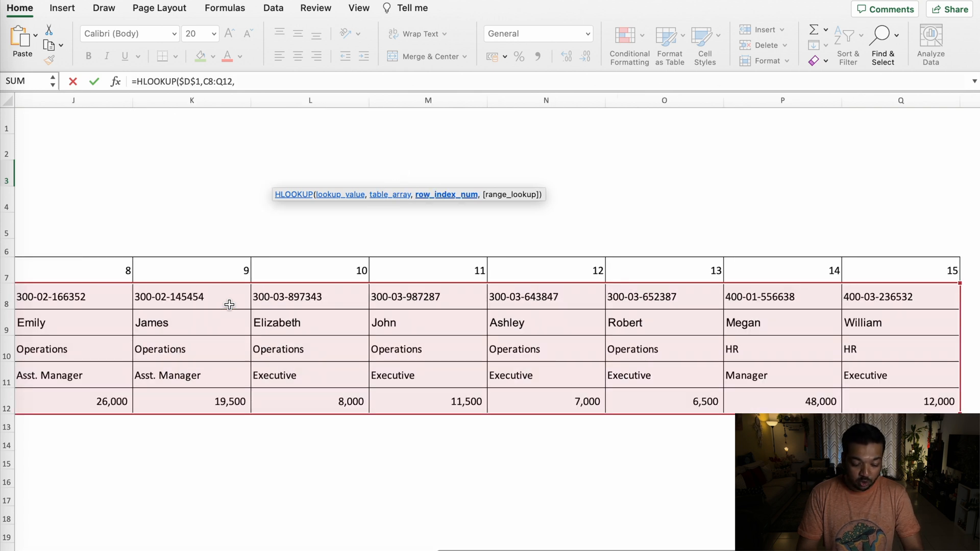
mouse_move(570, 322)
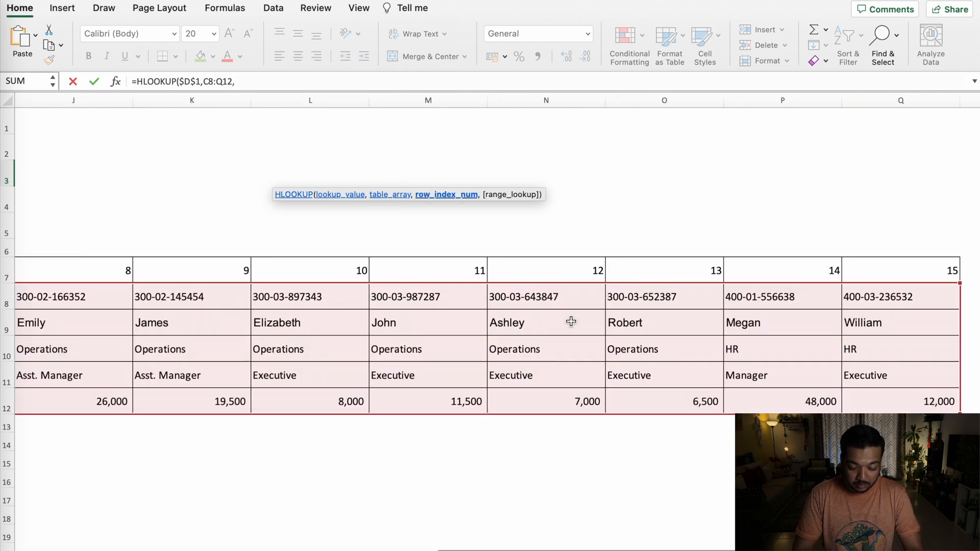
mouse_move(531, 348)
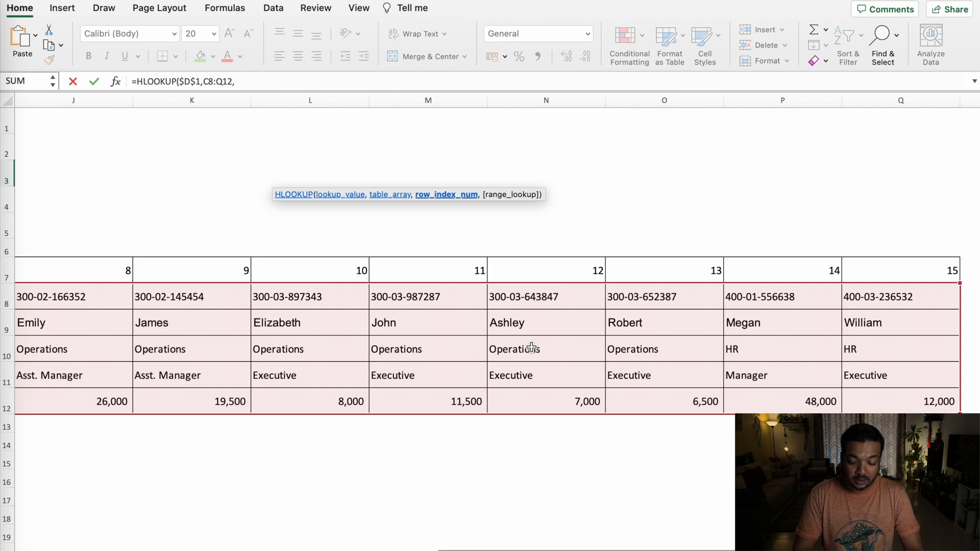
type("3")
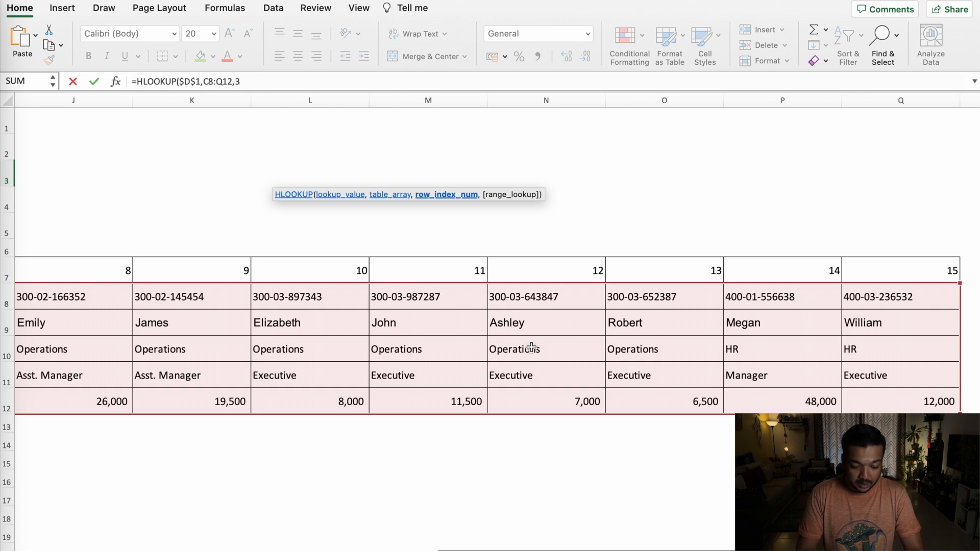
type(",0")
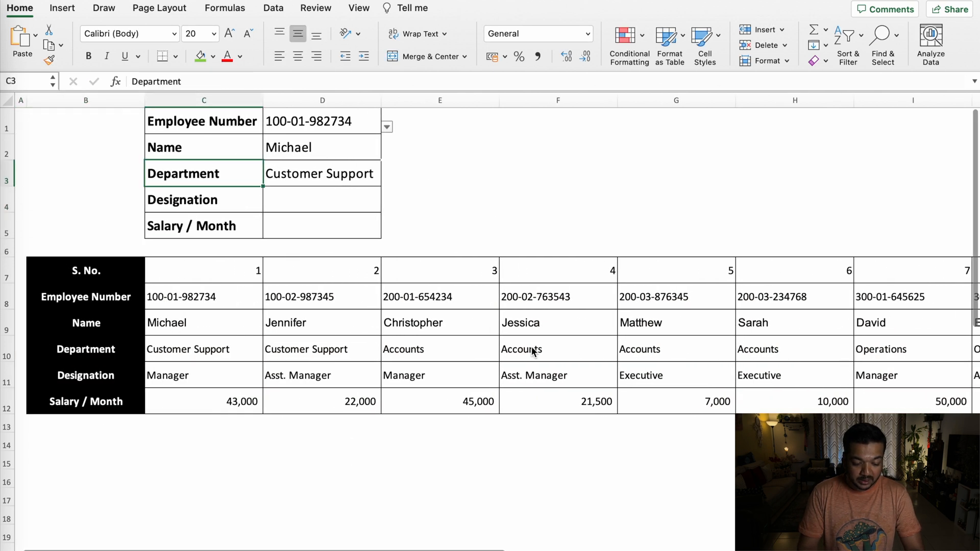
left_click(89, 56)
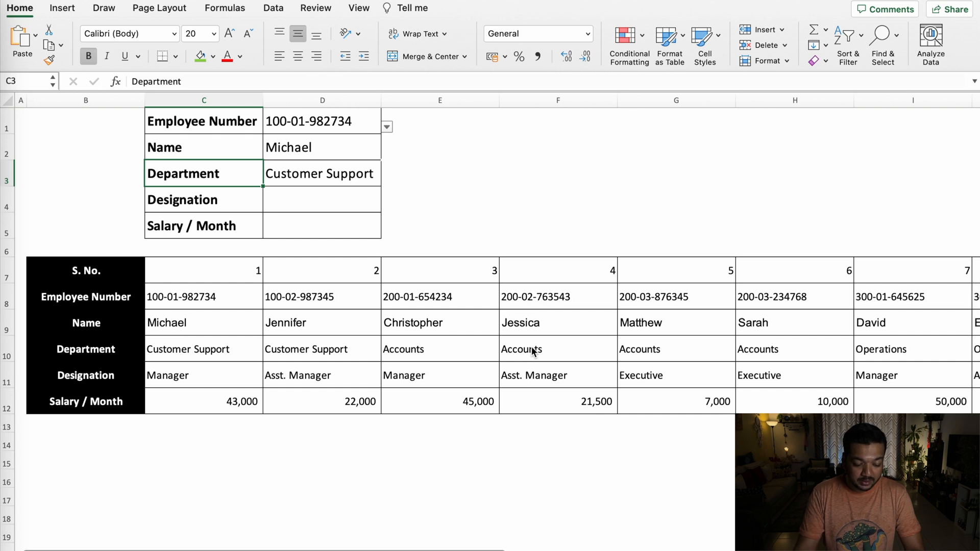
left_click(322, 200)
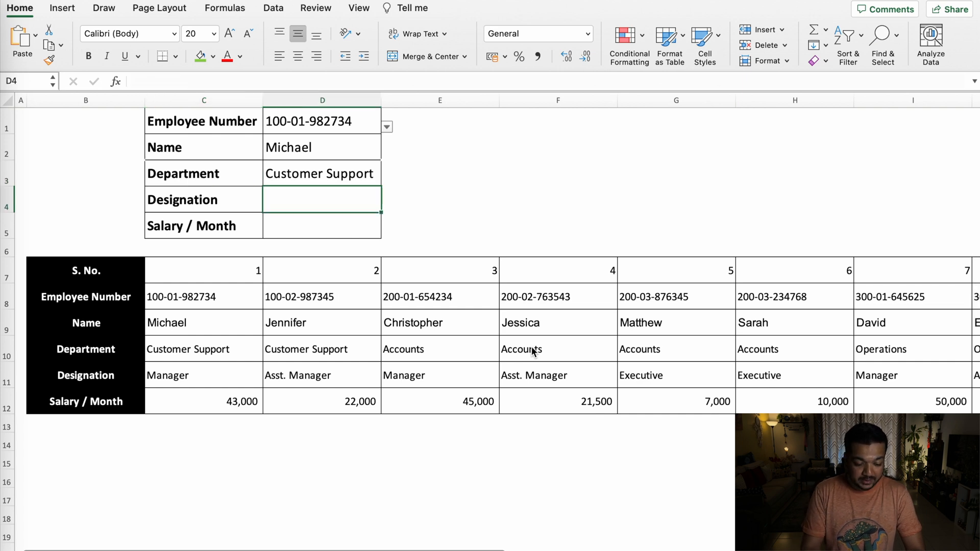
Enter =HLOOKUP(D1,C8:Q12,4,FALSE) in D4, returning Manager
type("=")
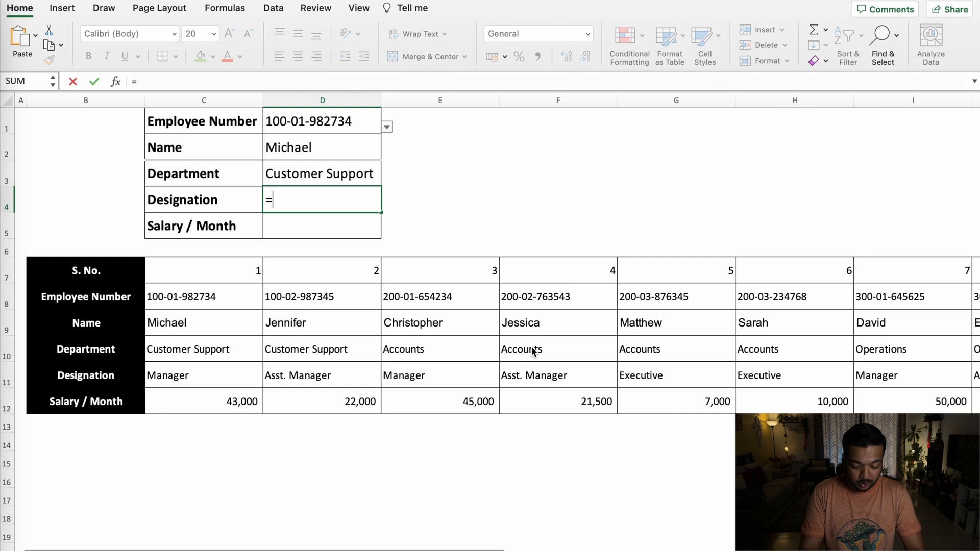
type("HLOOKUP(D1,")
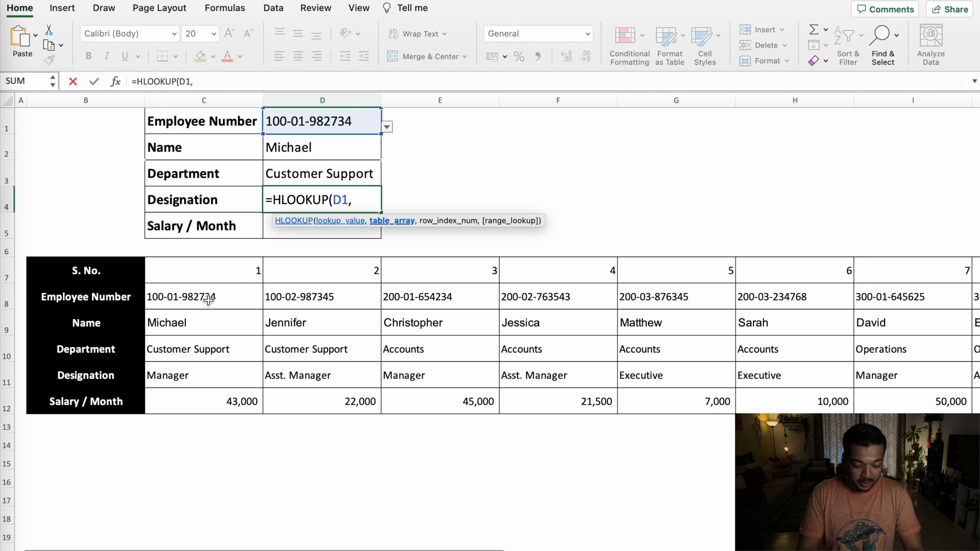
left_click(203, 296)
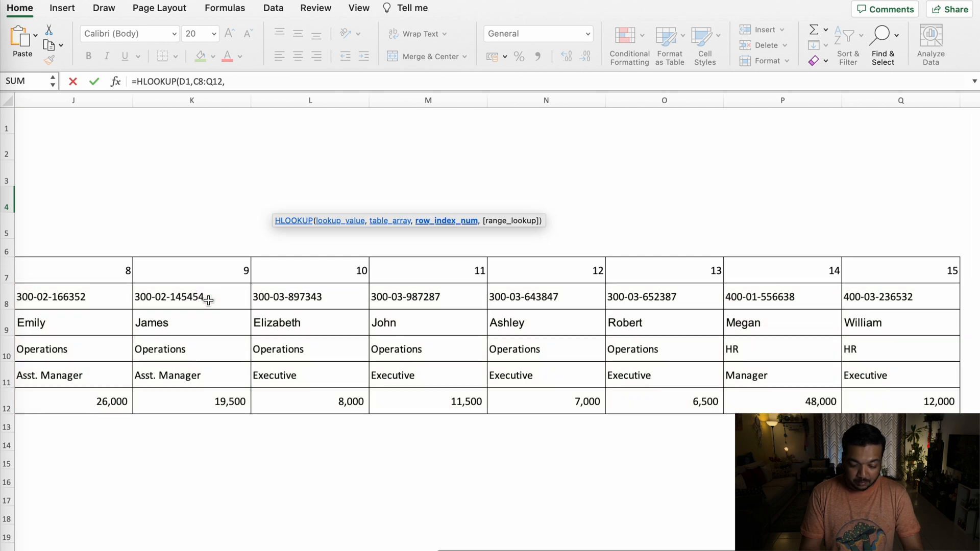
type("4")
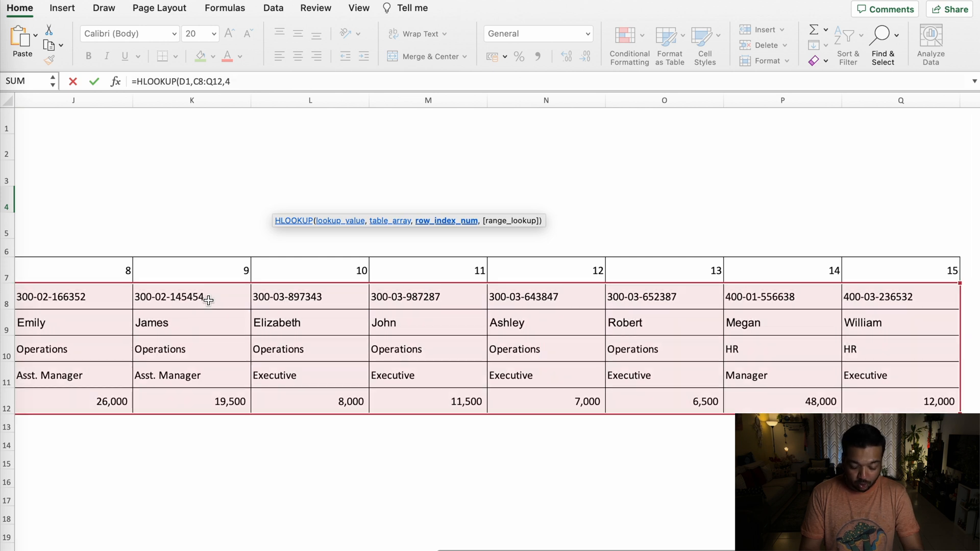
type(",")
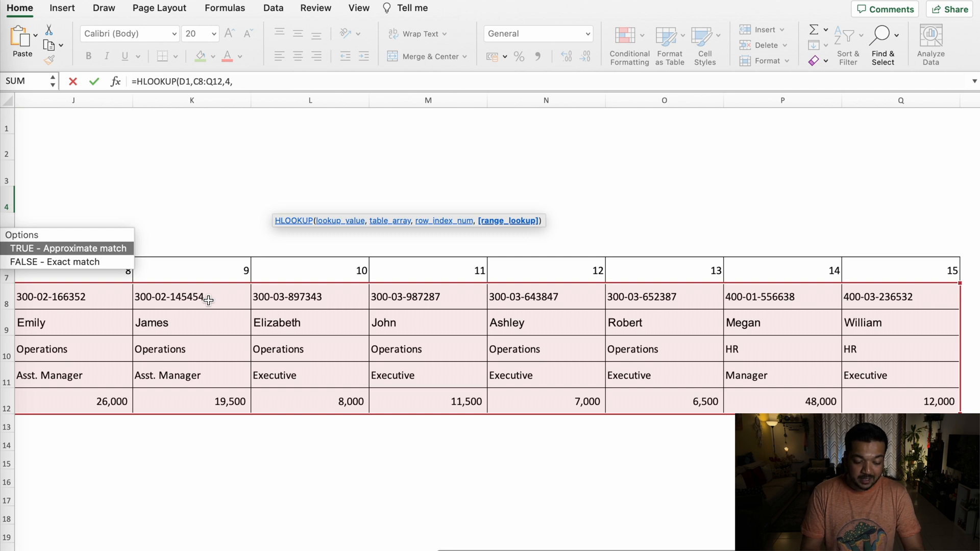
left_click(57, 262)
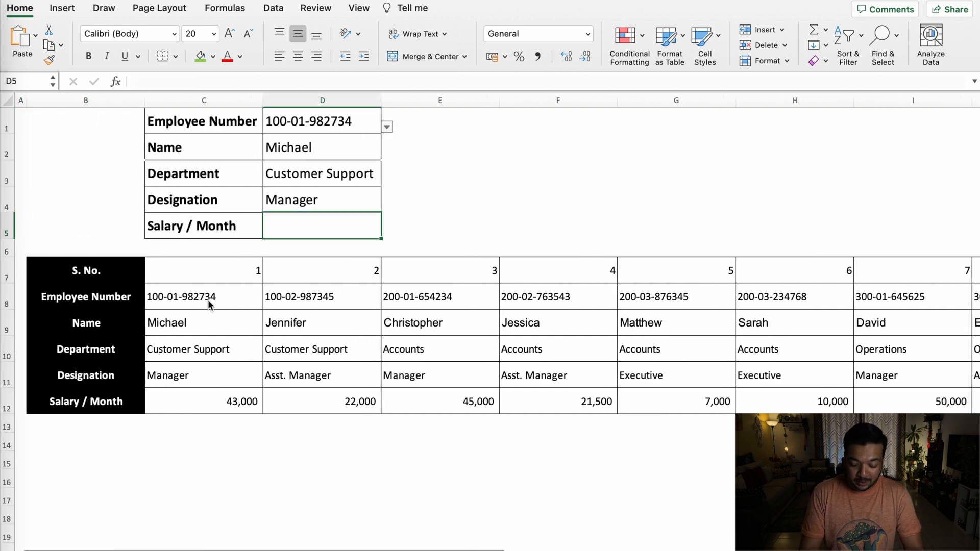
Enter =HLOOKUP(D2,C9:Q12,4,0) in D5, showing salary 43000
type("=HLOOKUP(D3")
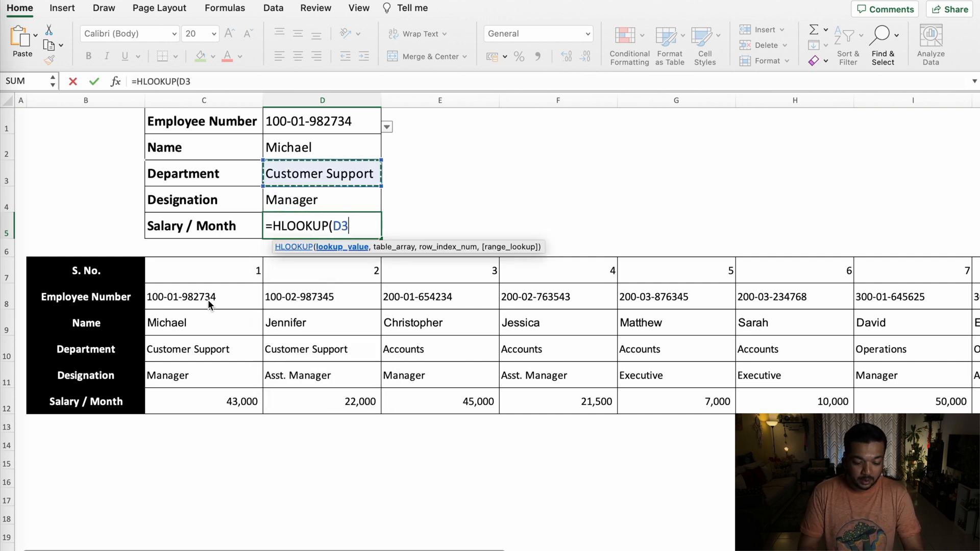
left_click(322, 147)
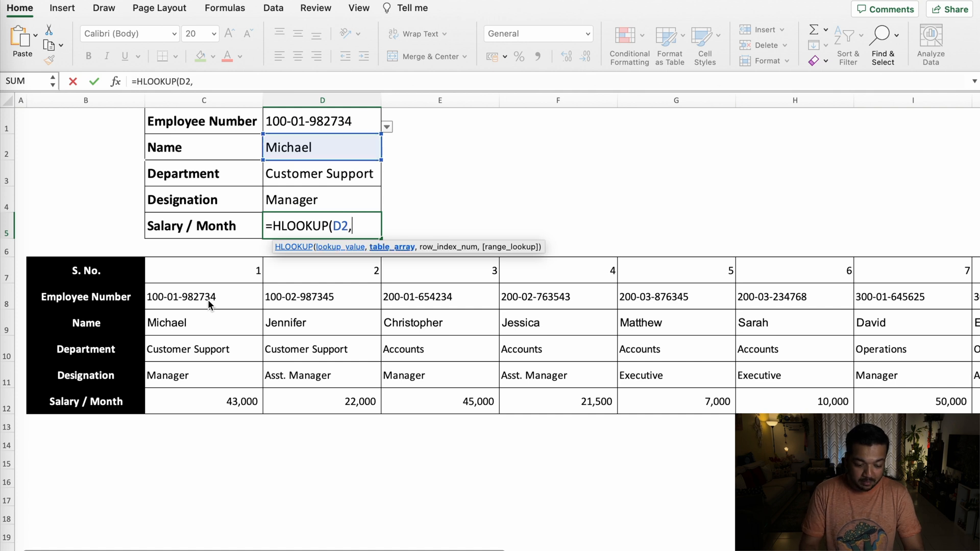
left_click(203, 323)
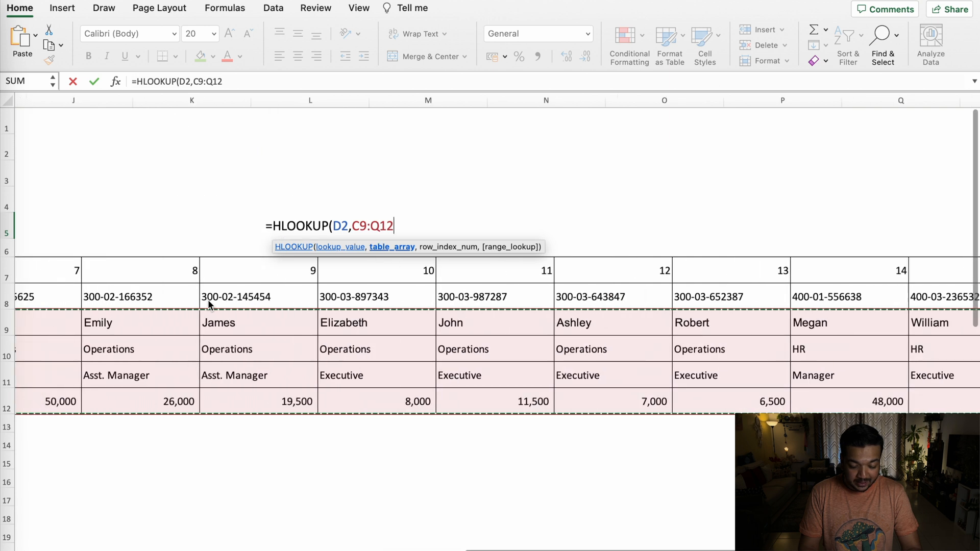
type(",")
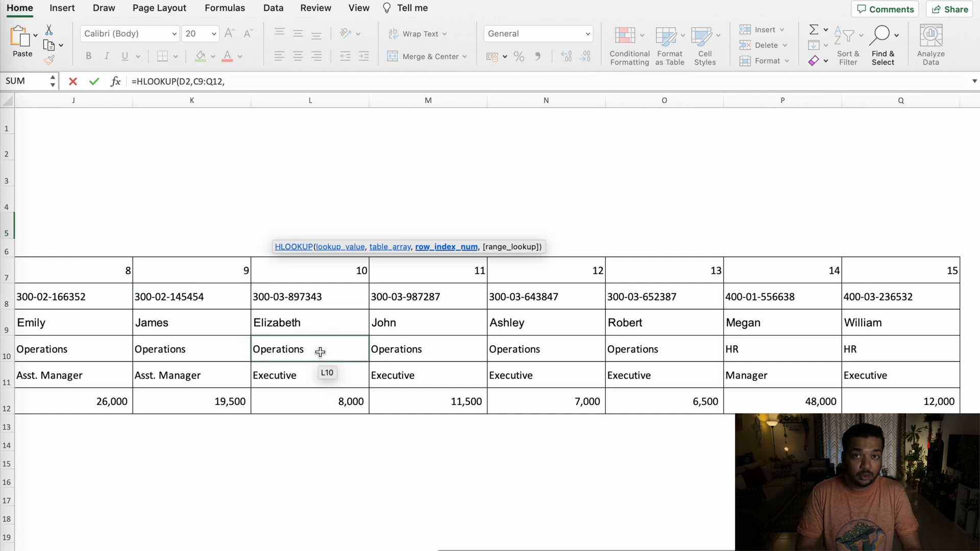
mouse_move(329, 372)
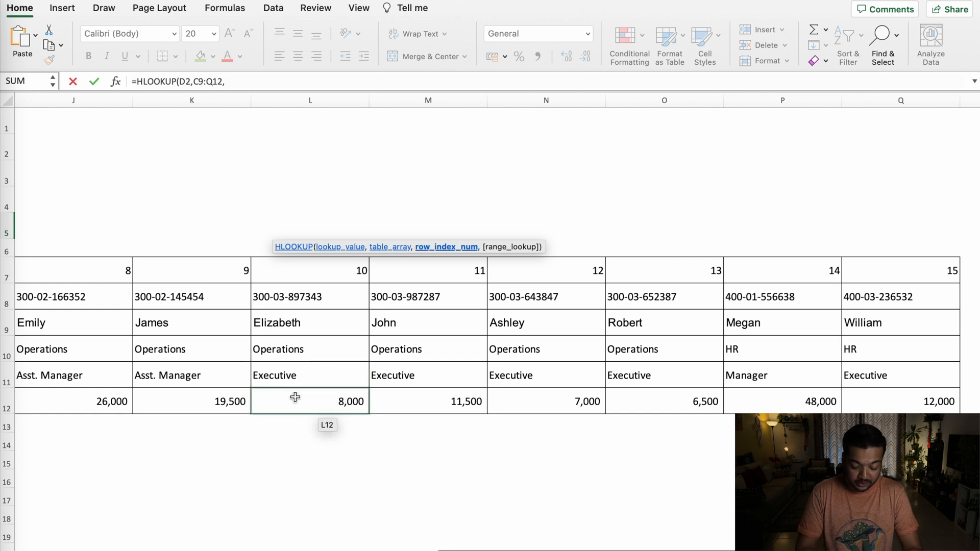
type("4")
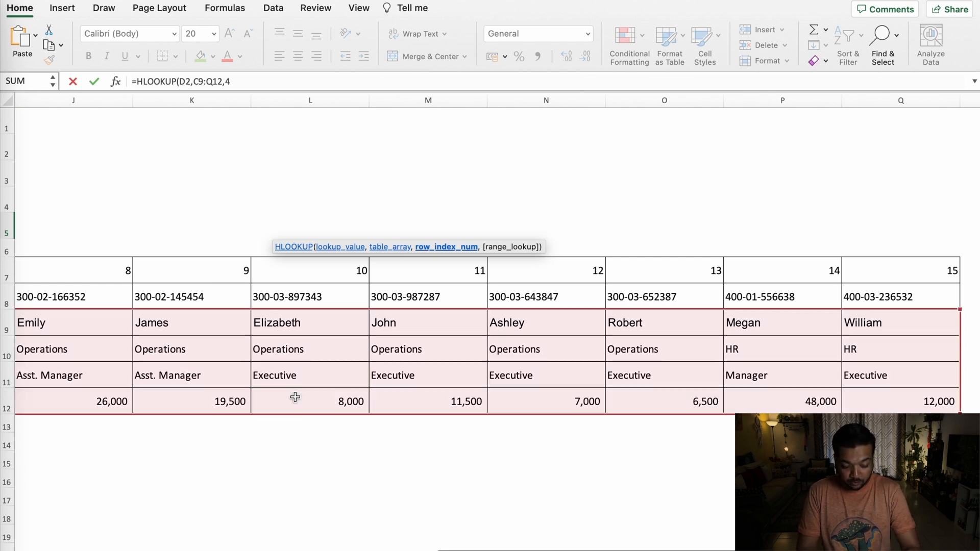
type(",0)")
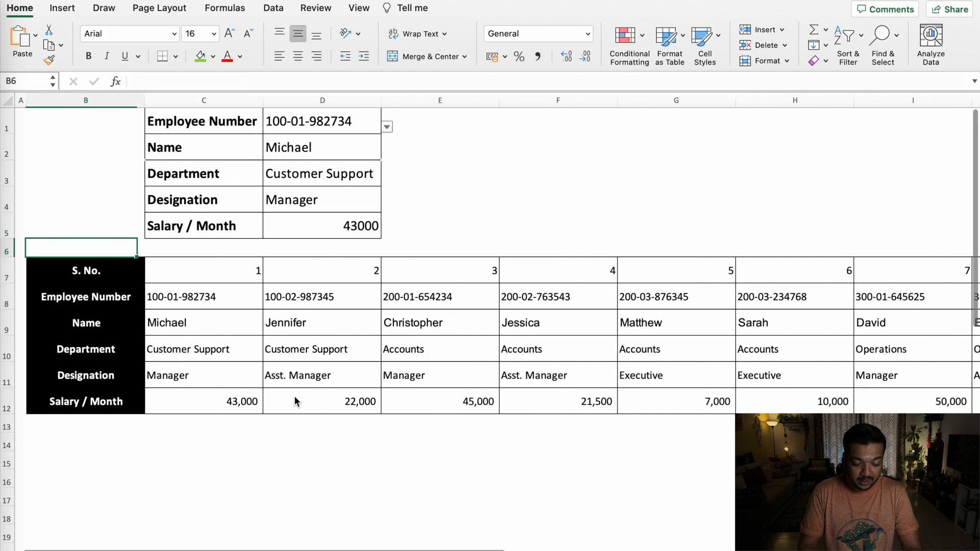
left_click(322, 226)
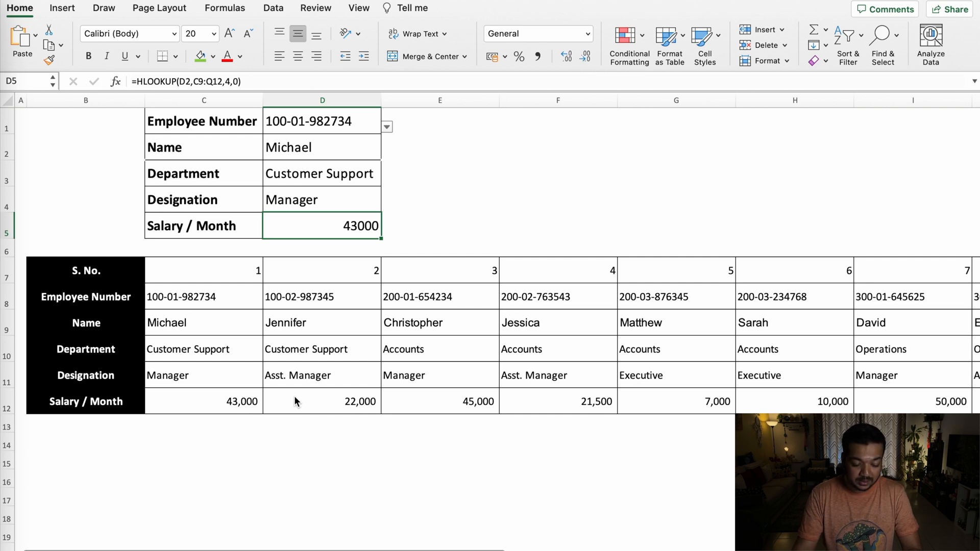
left_click(386, 127)
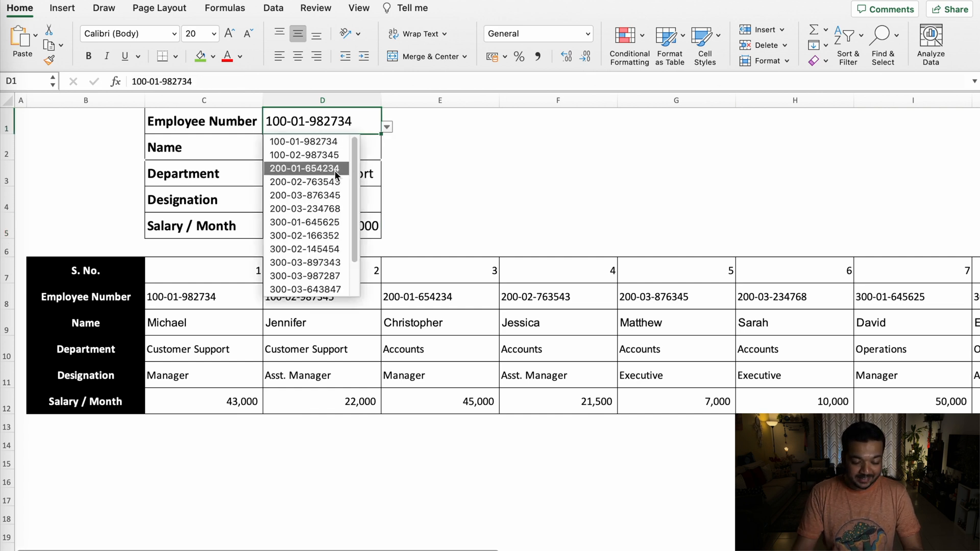
left_click(304, 168)
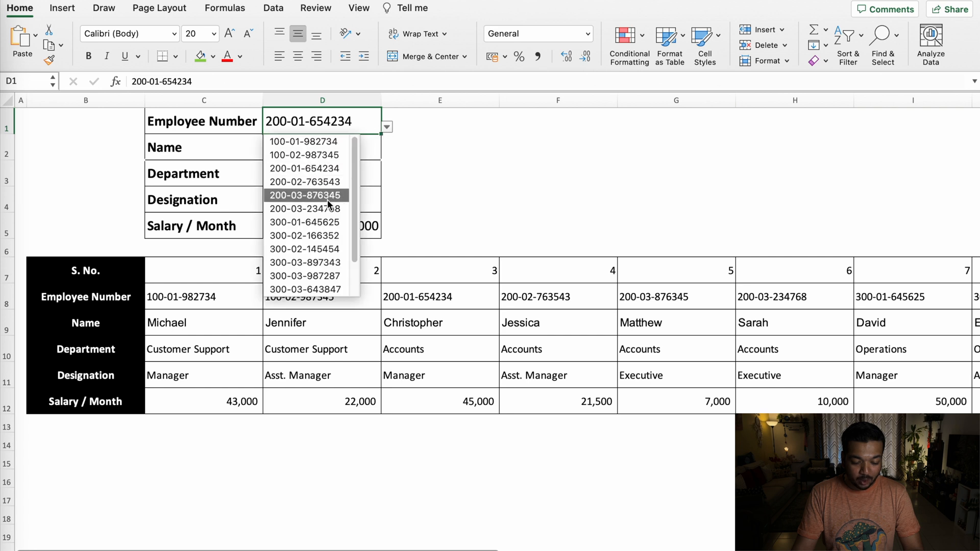
left_click(304, 248)
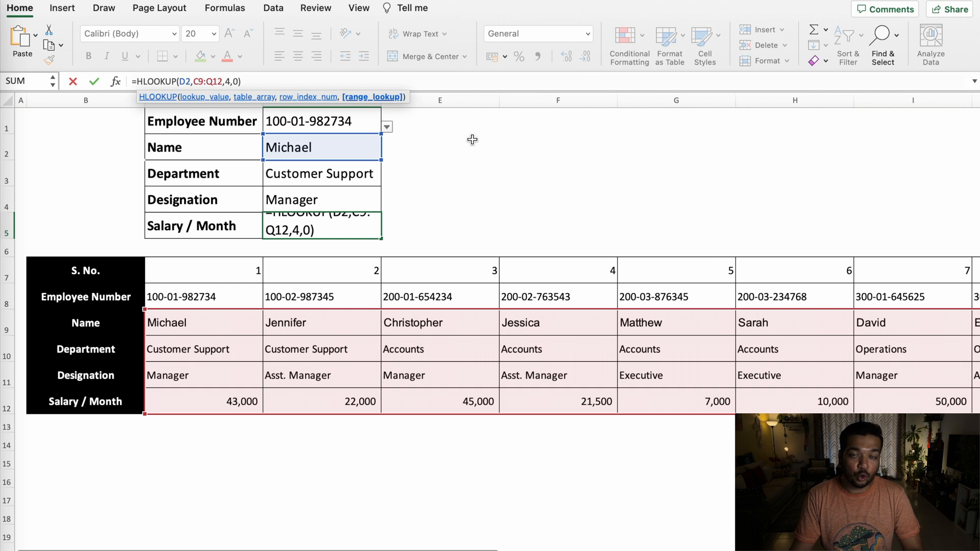
Change D5's match type to TRUE, which returns 48000 instead of 43000
type(",")
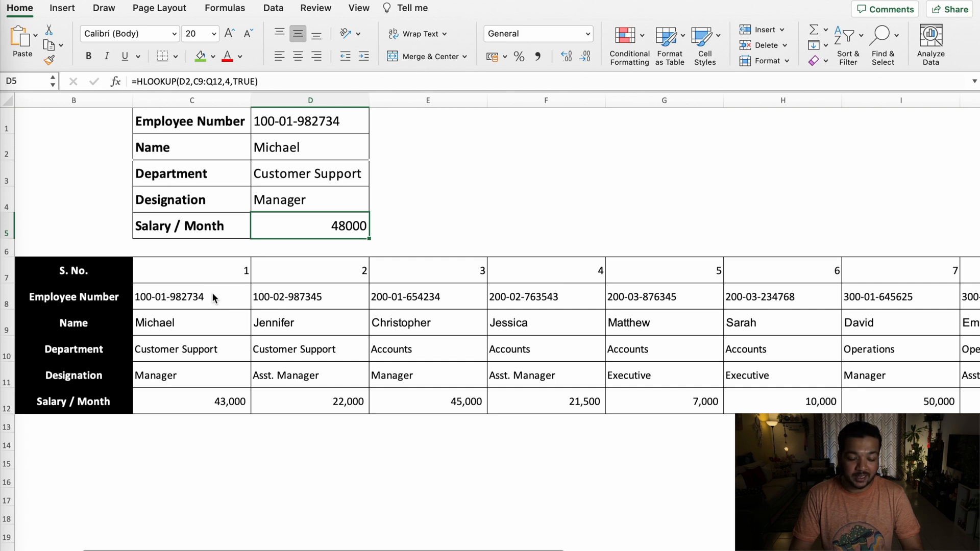
left_click(192, 401)
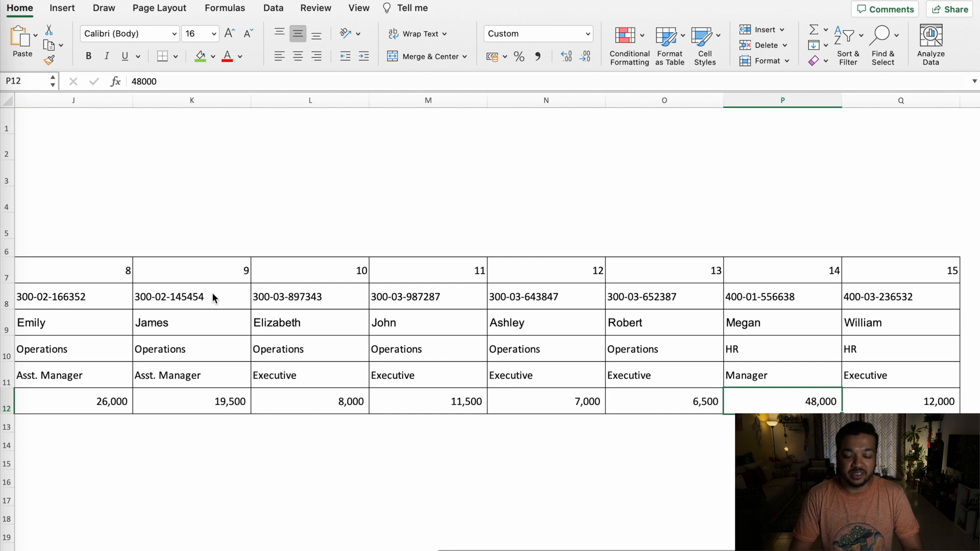
Rearrange the employee table records so approximate-match D5 returns 43000 again
scroll("left", 3)
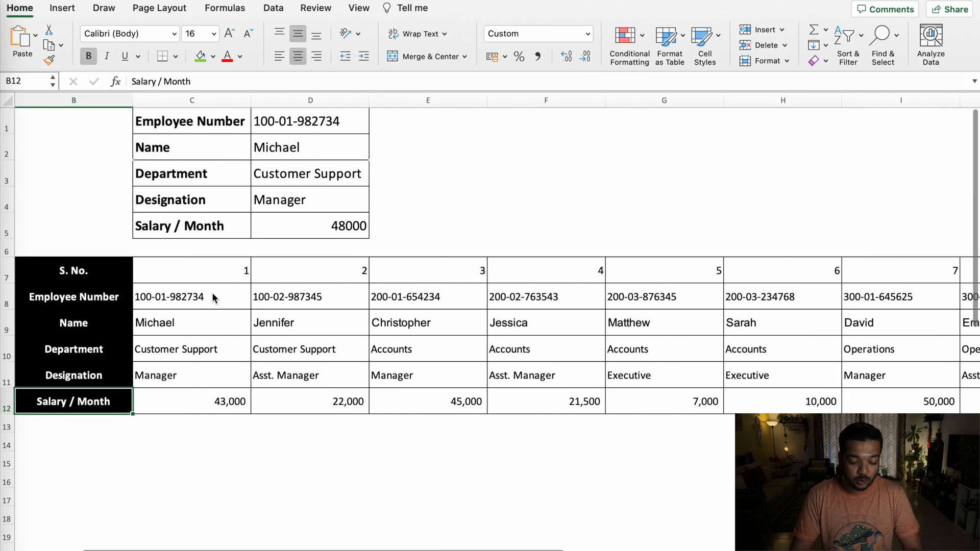
left_click(169, 297)
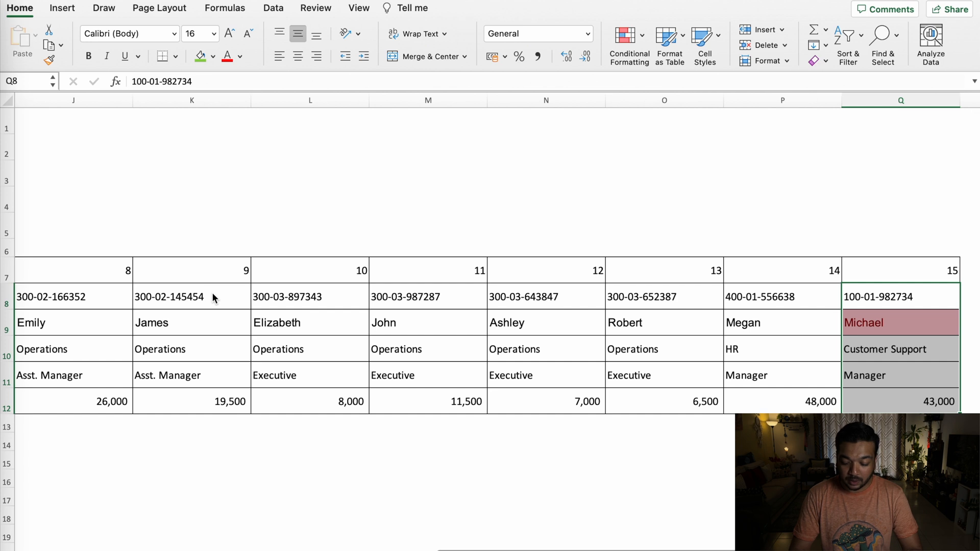
left_click(900, 348)
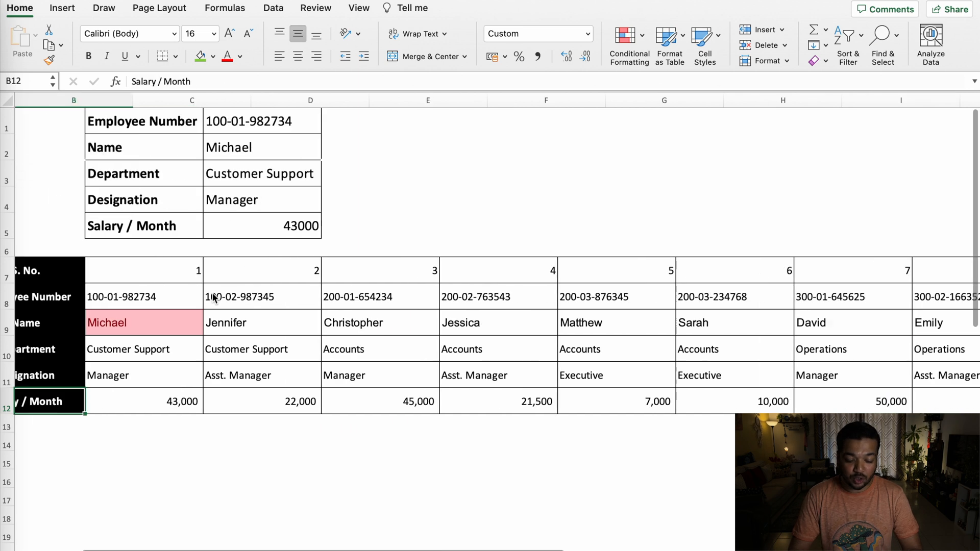
left_click(309, 226)
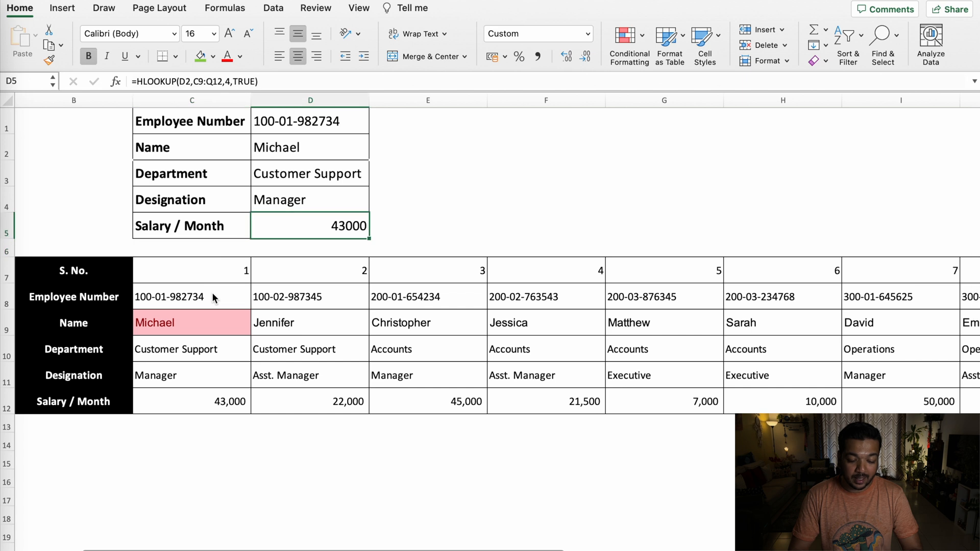